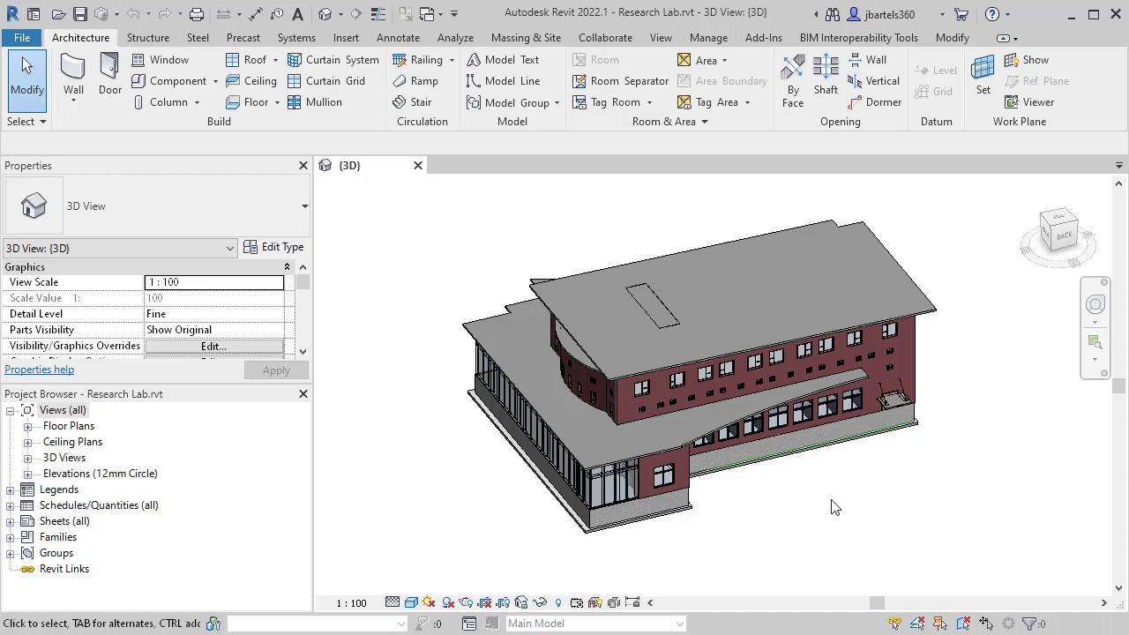
mouse_move(112, 441)
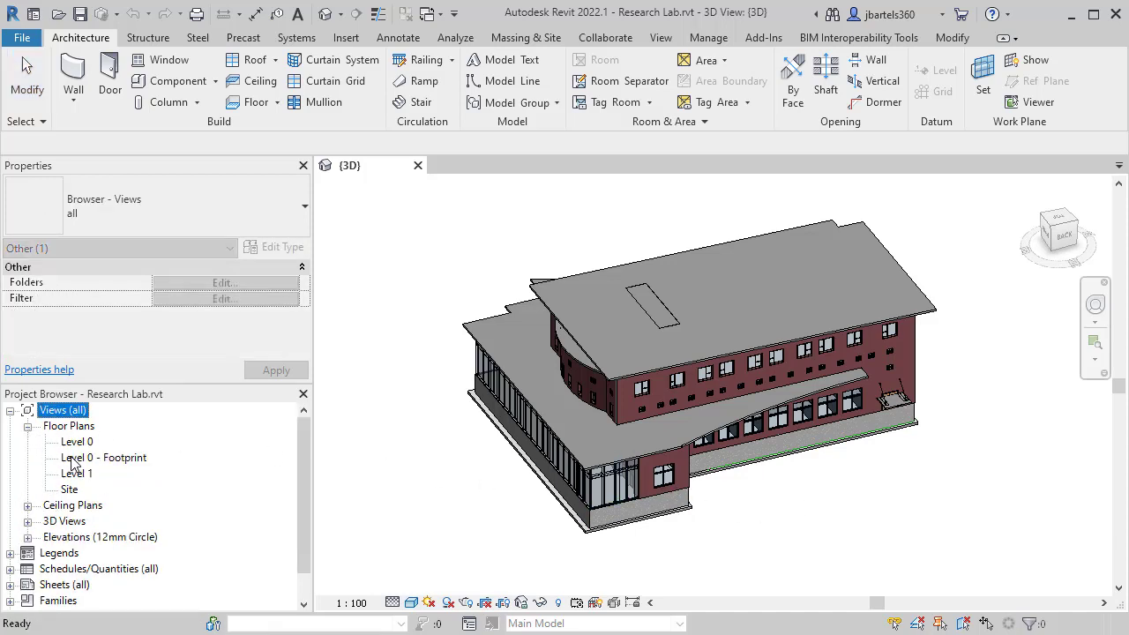
Open the Level 0 - Footprint floor plan from Floor Plans in the Project Browser
double_click(103, 457)
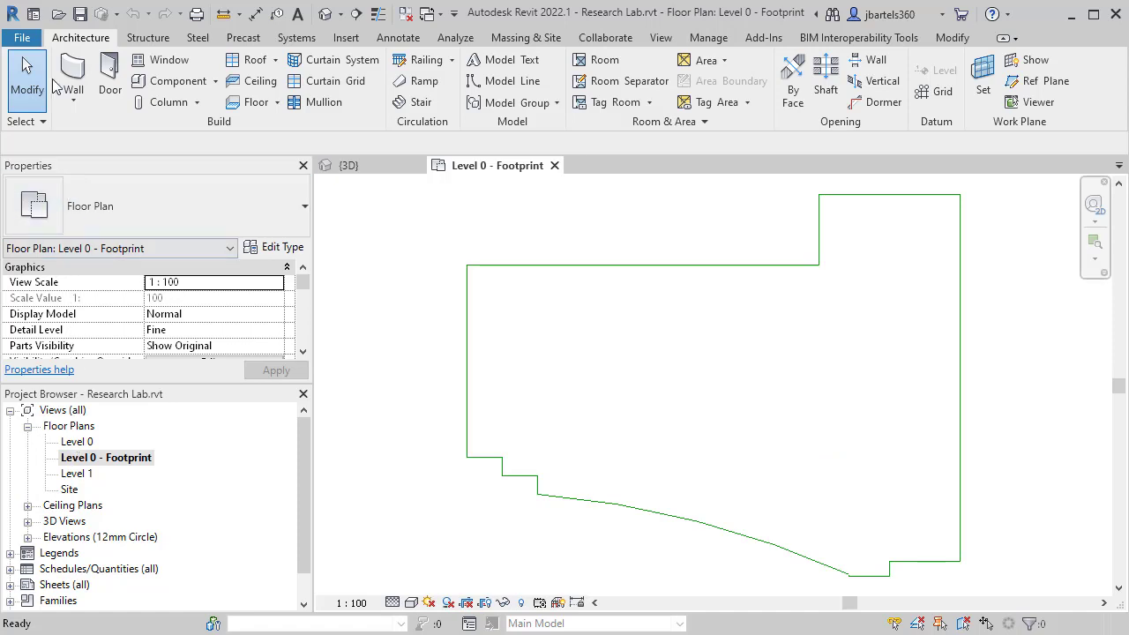
Start a DWG export and set the export setup's Units & Coordinates to Foot
left_click(21, 37)
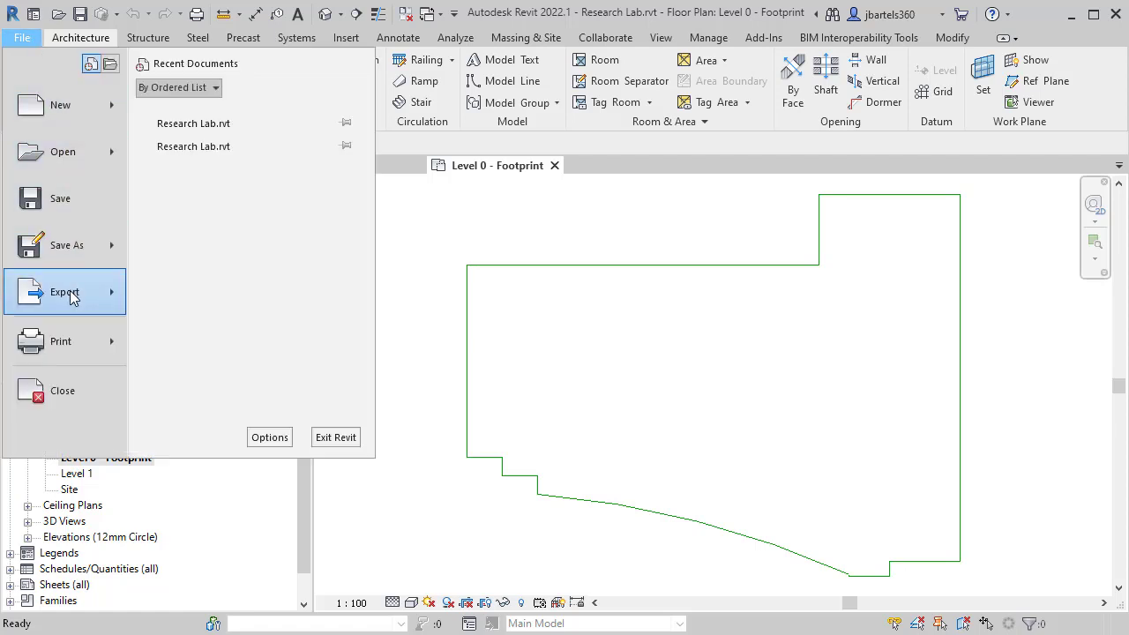
left_click(64, 292)
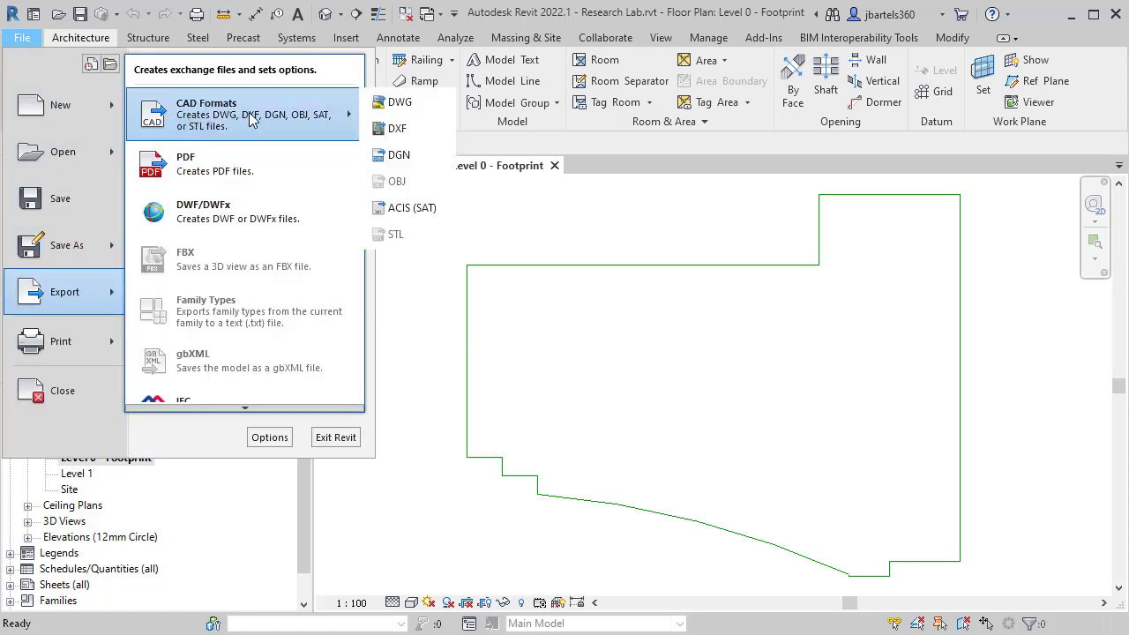
left_click(399, 101)
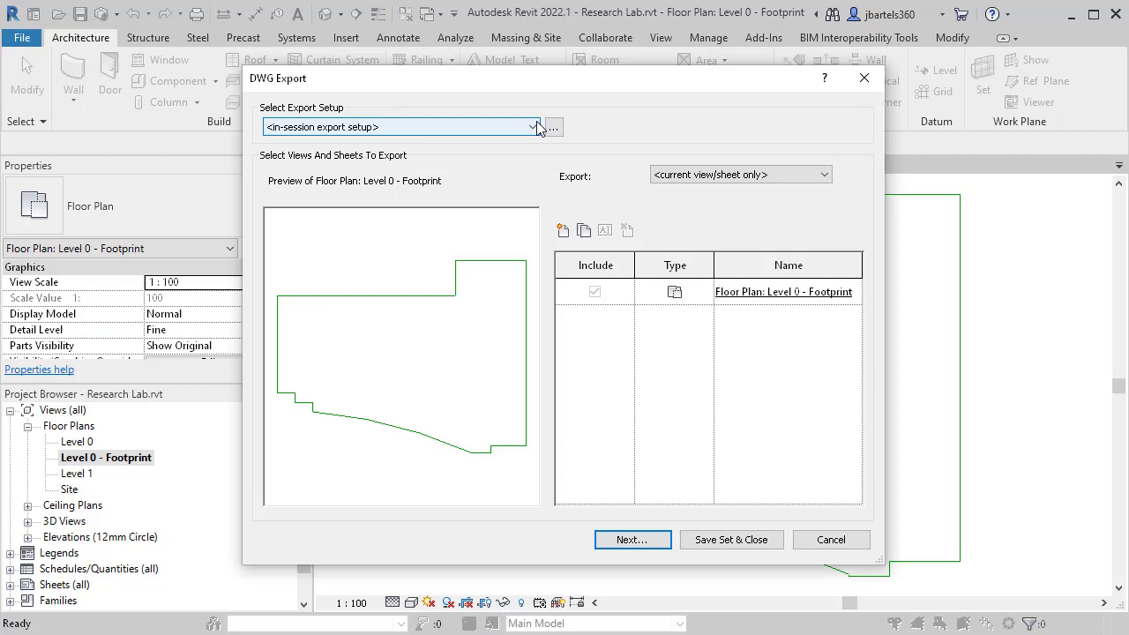
left_click(553, 126)
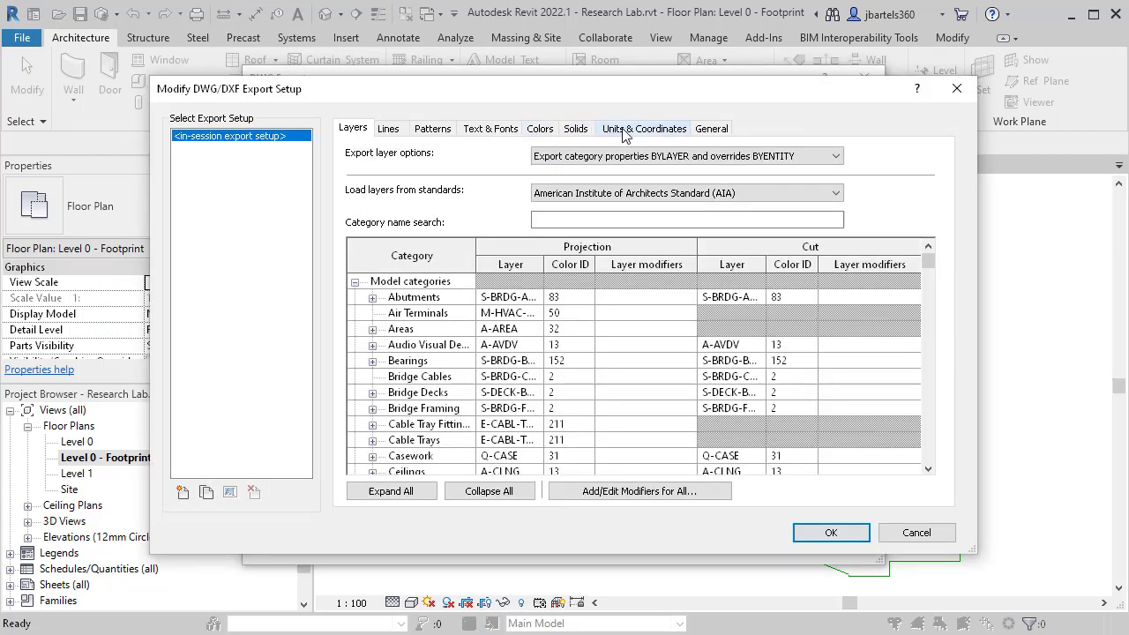
left_click(644, 128)
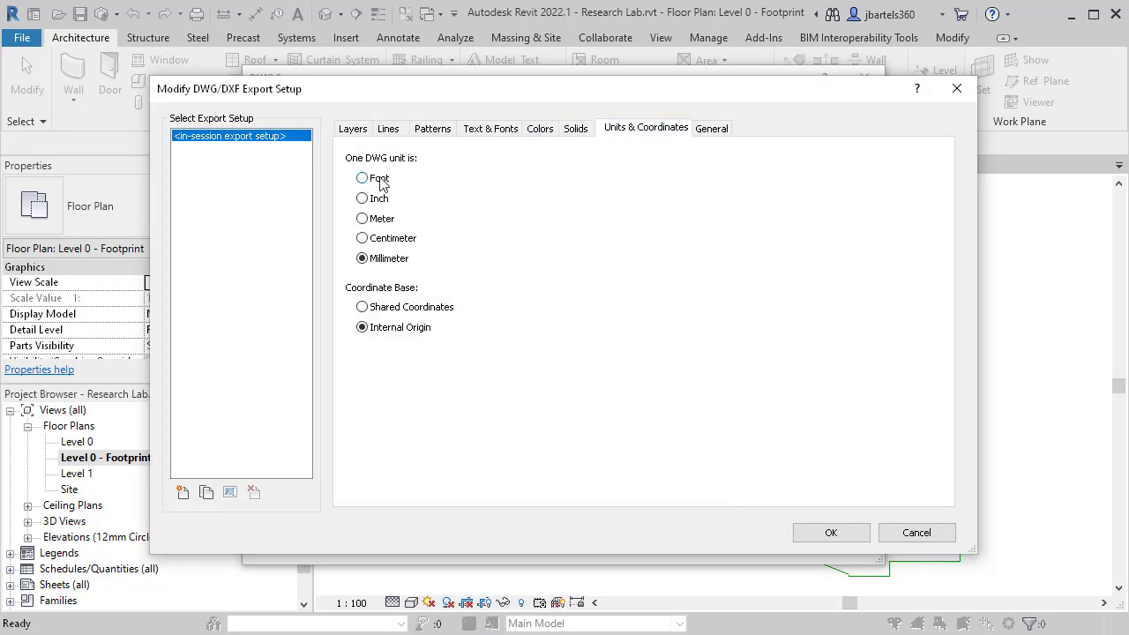
left_click(361, 177)
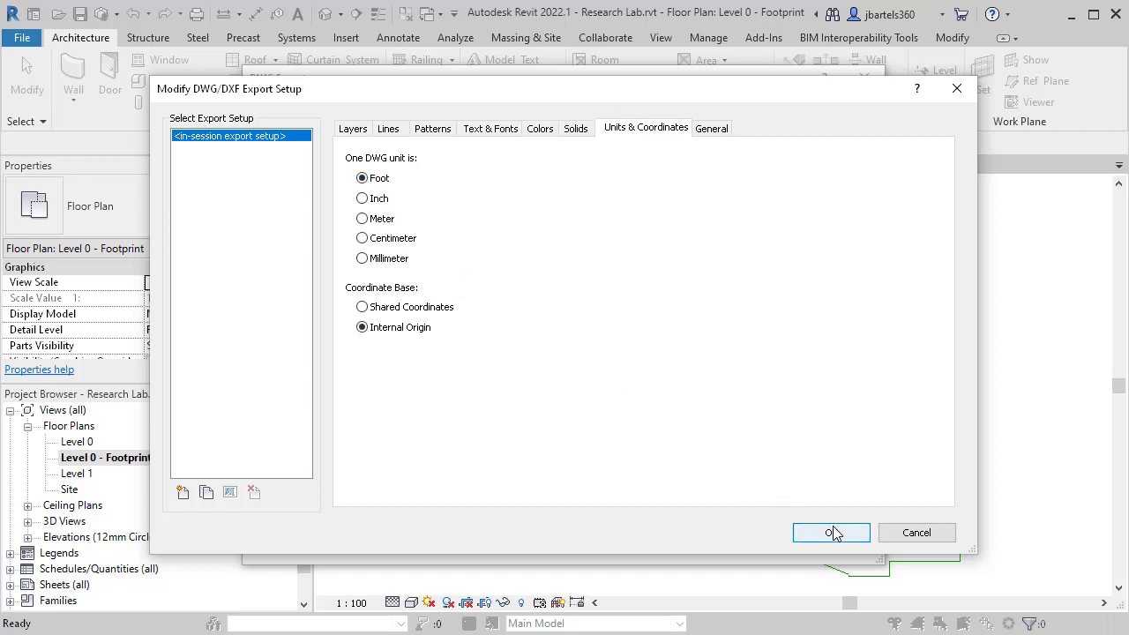
left_click(830, 532)
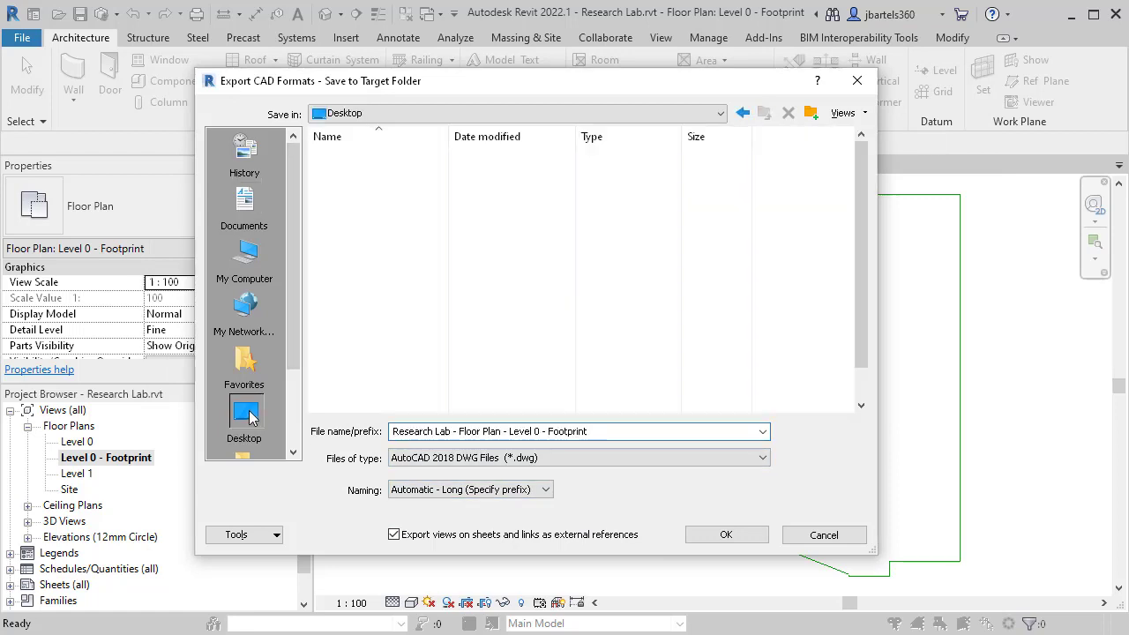
Save the exported plan to the Desktop as footprint.dwg
type("food")
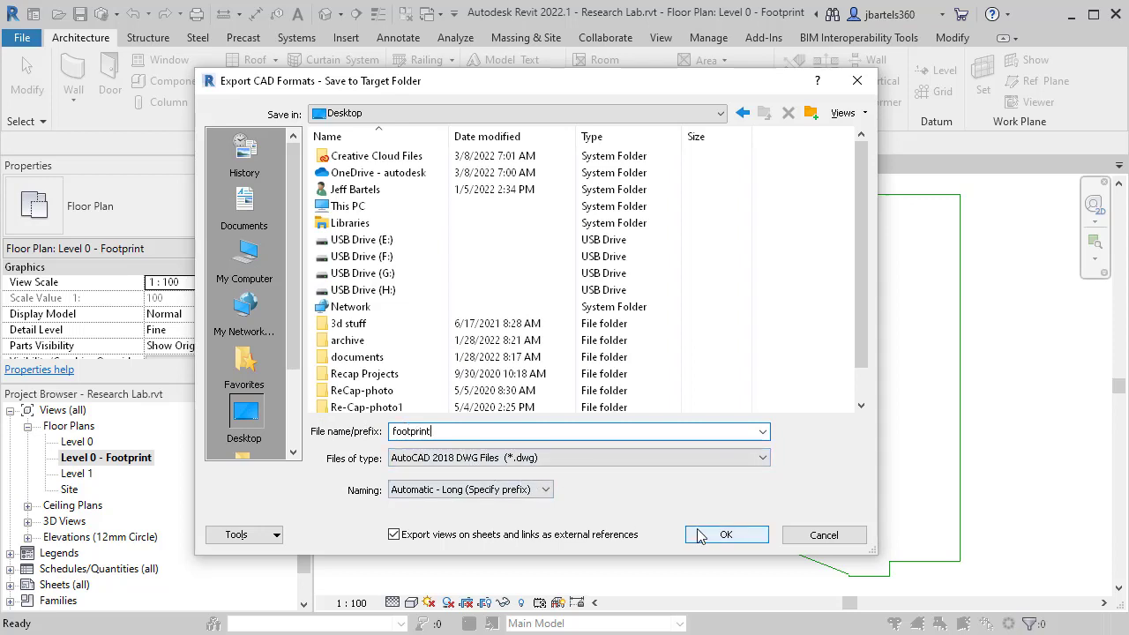
left_click(726, 535)
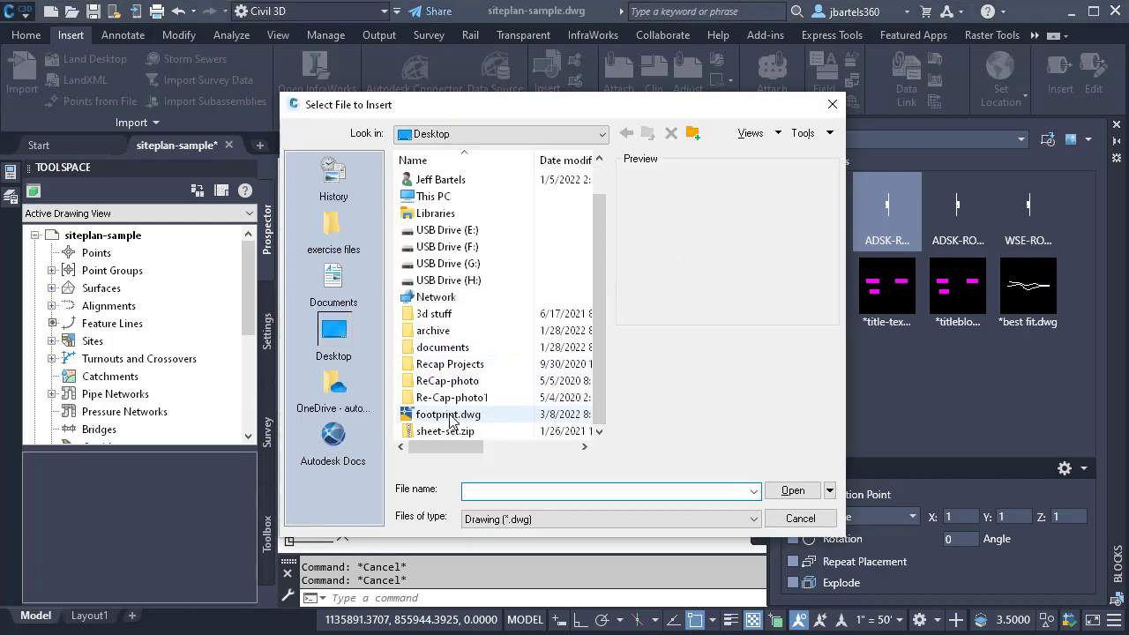
Insert footprint.dwg from the Desktop into the Civil 3D site plan beside the parking lot
double_click(448, 415)
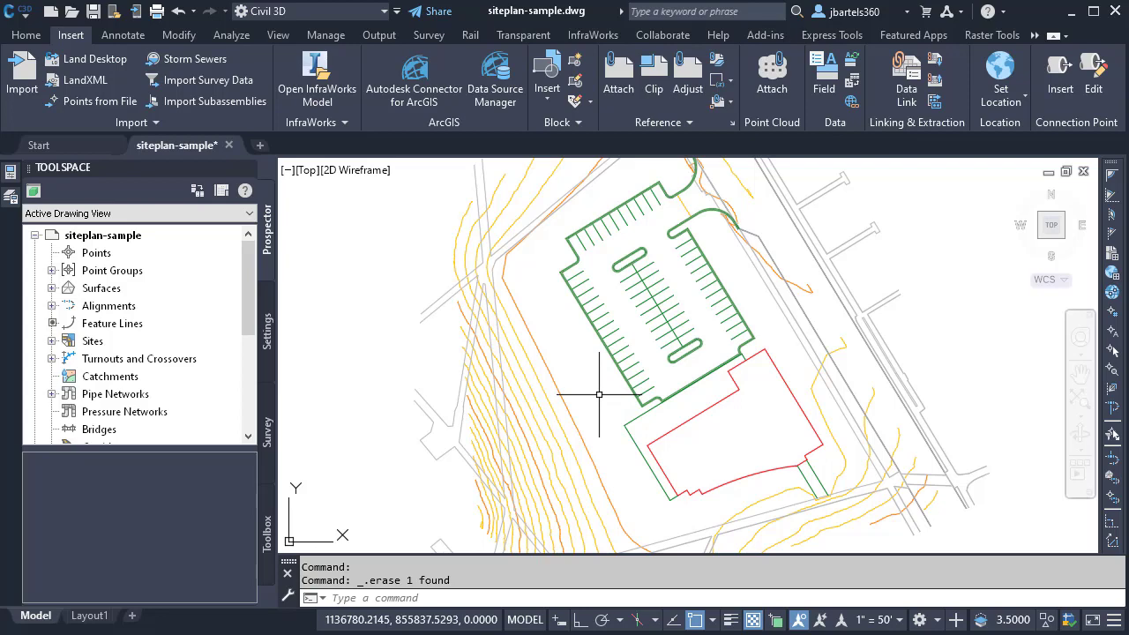
mouse_move(588, 397)
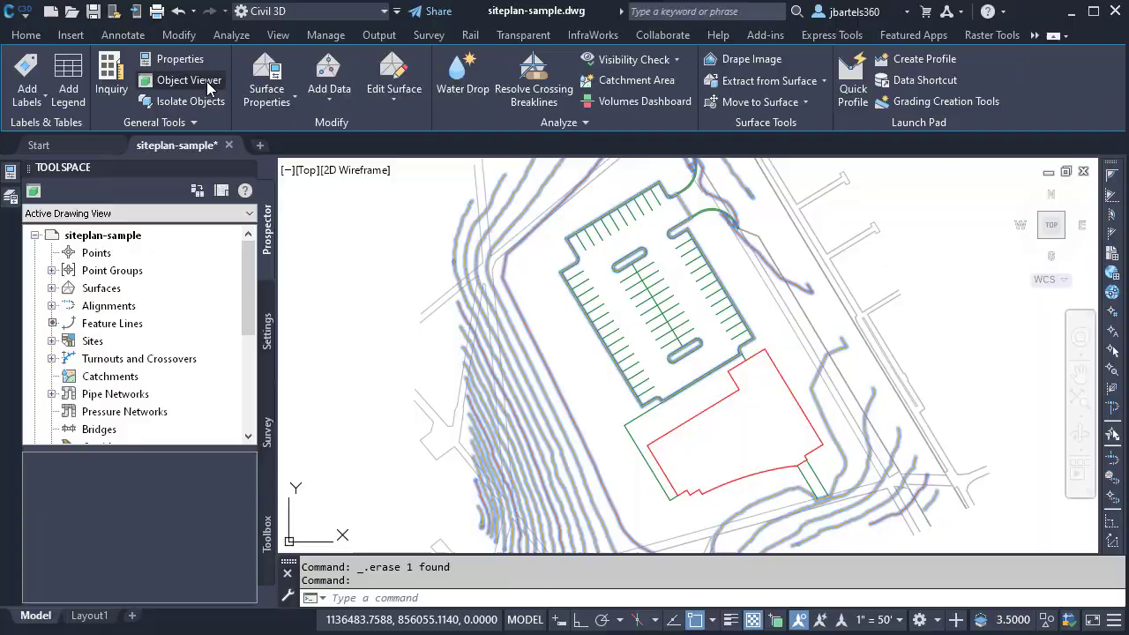
Open the properties of Prop-Surface, the proposed TIN surface
left_click(189, 81)
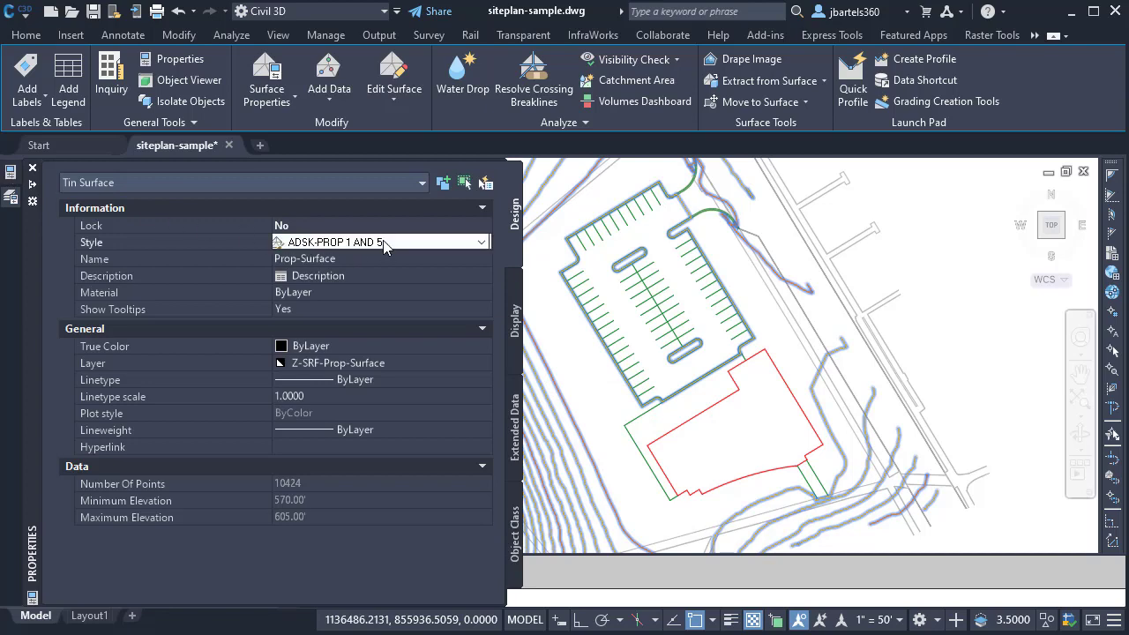
Switch Prop-Surface to the ADSK-CONT_TRI style and review it in the Object Viewer
left_click(481, 242)
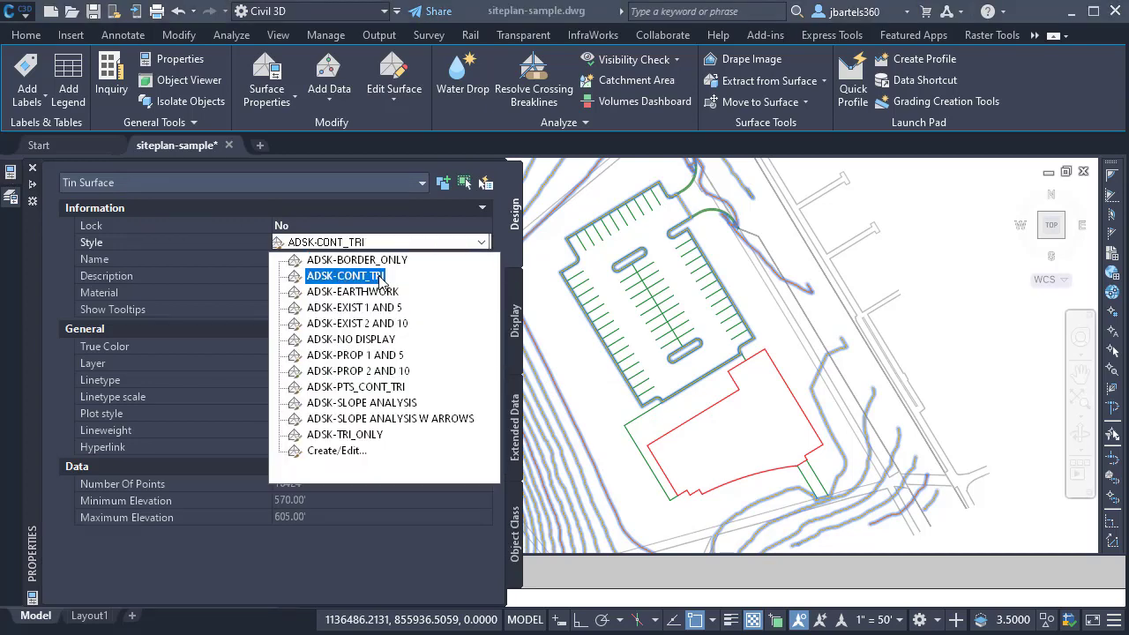
left_click(344, 275)
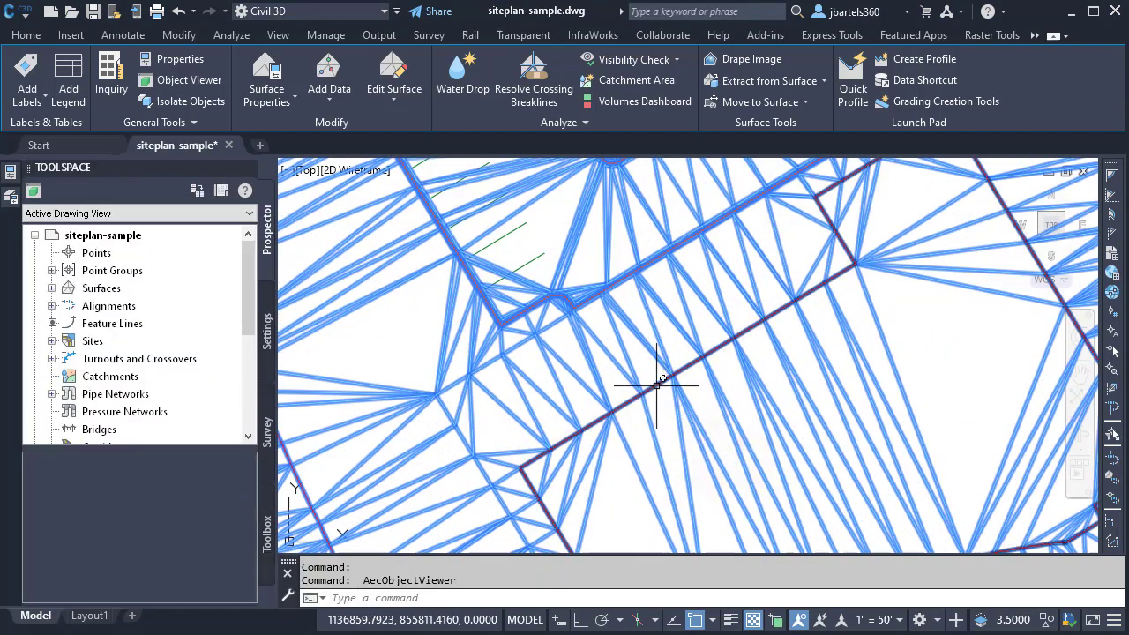
left_click(688, 364)
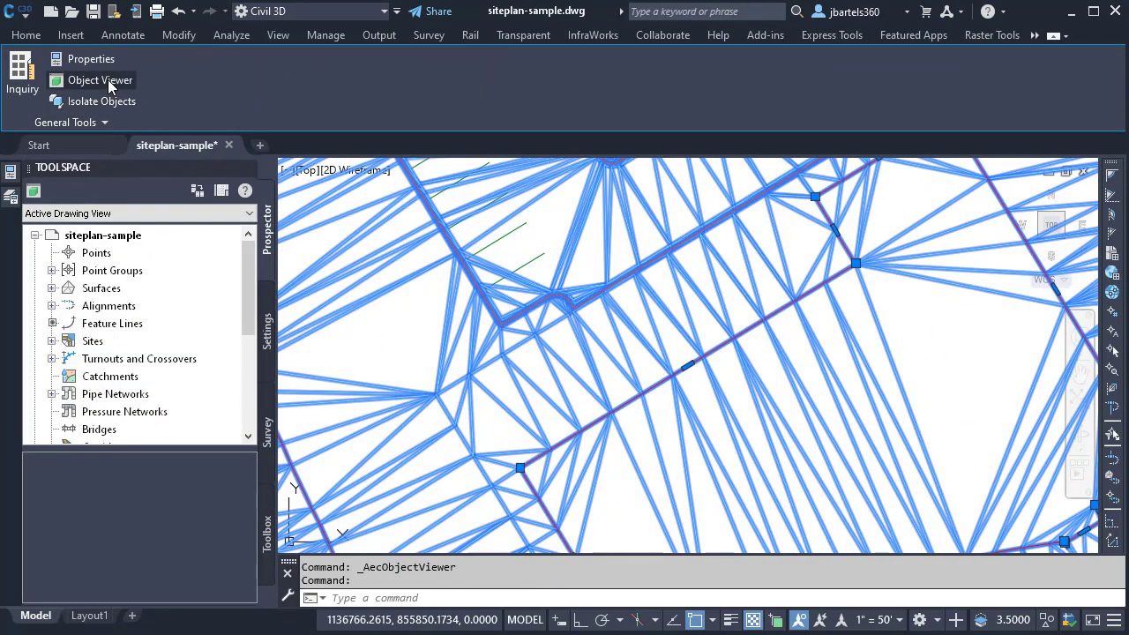
left_click(100, 80)
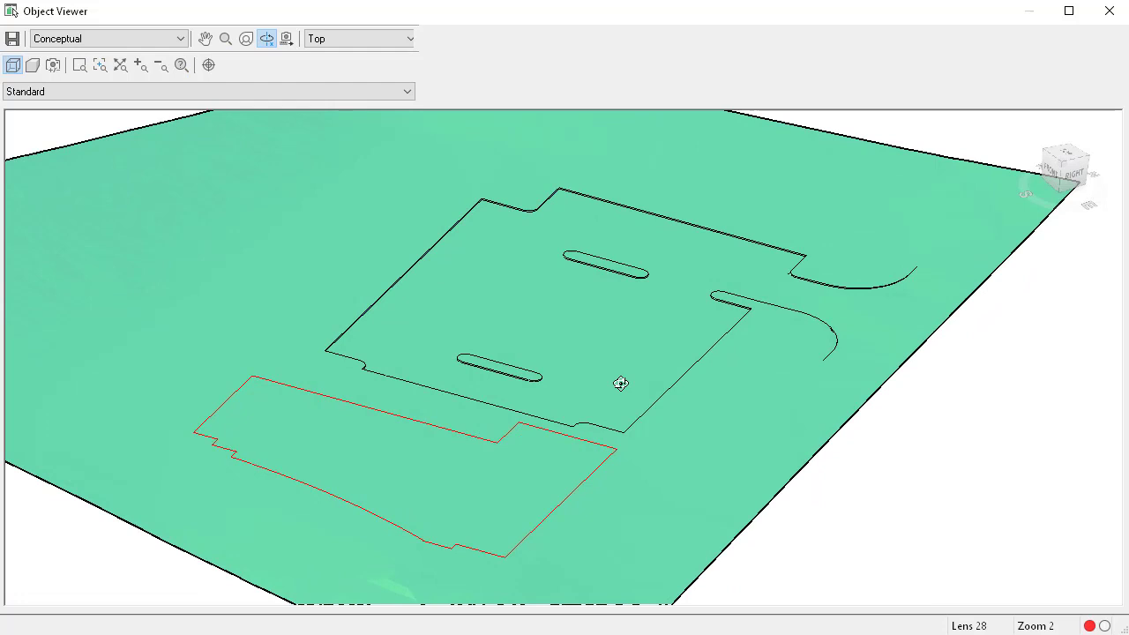
left_click(1109, 10)
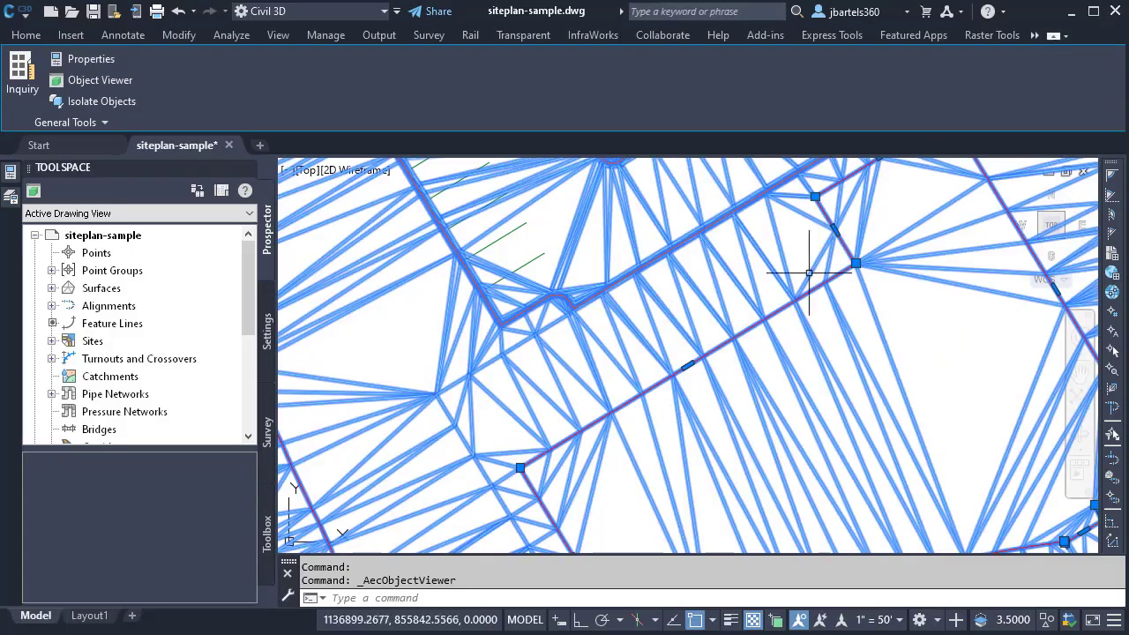
left_click(70, 34)
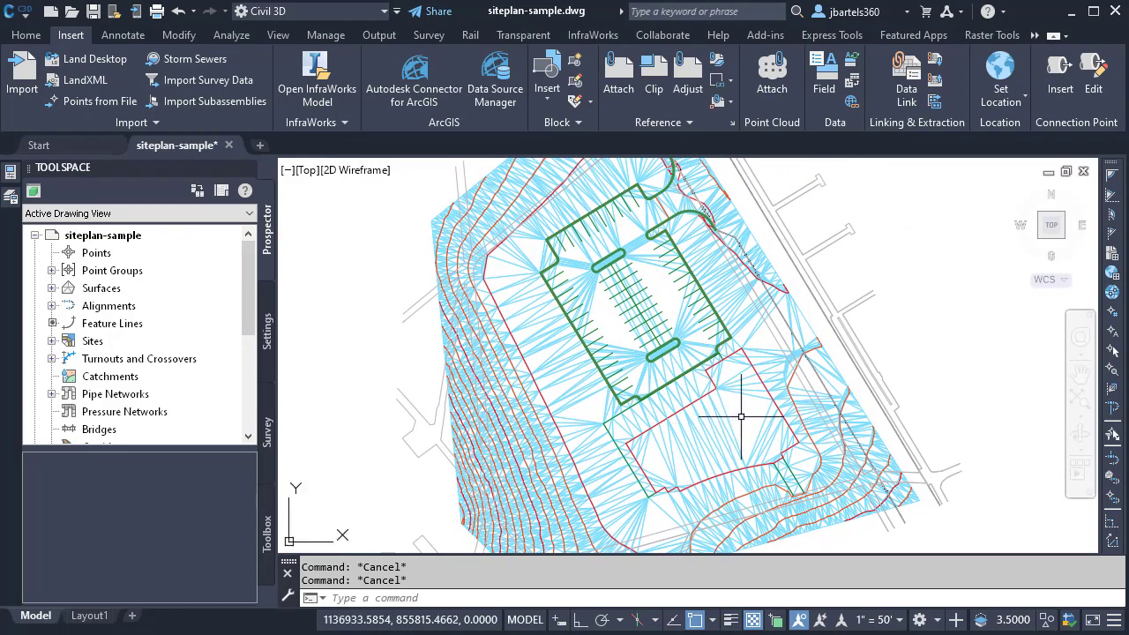
mouse_move(745, 414)
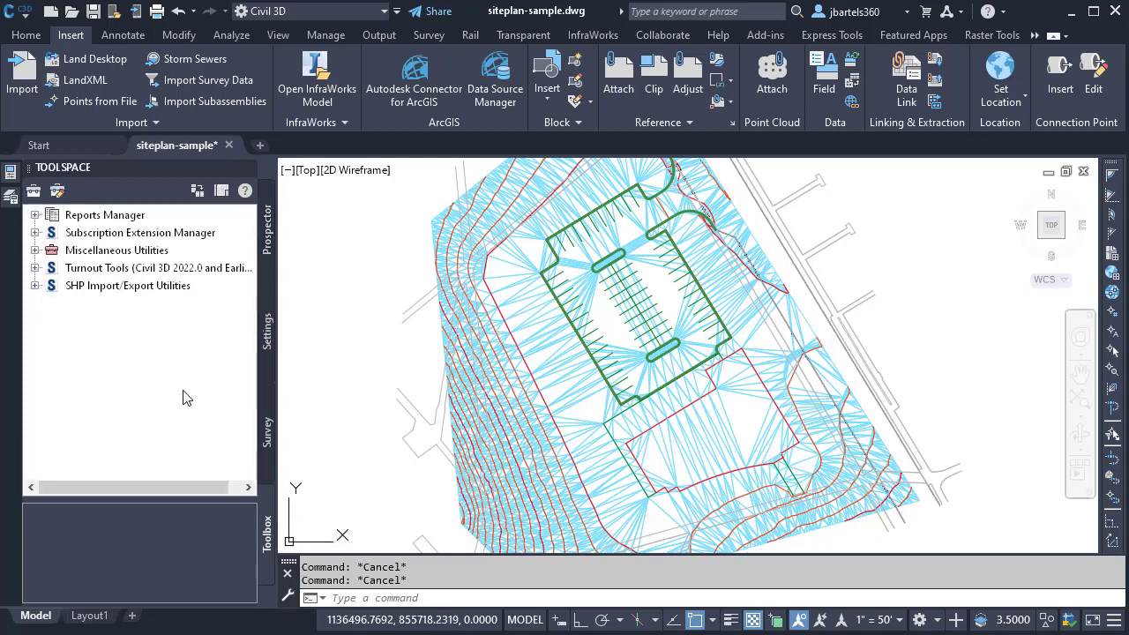
Expand Subscription Extension Manager and Autodesk Shared Reference Point in the Toolbox
left_click(34, 233)
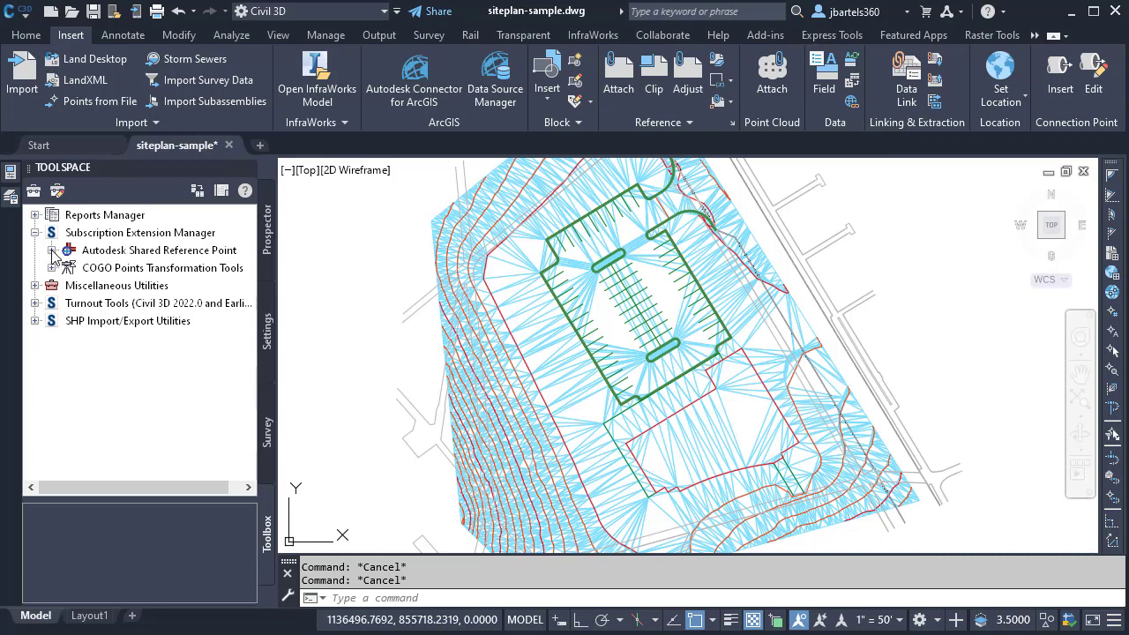
left_click(35, 250)
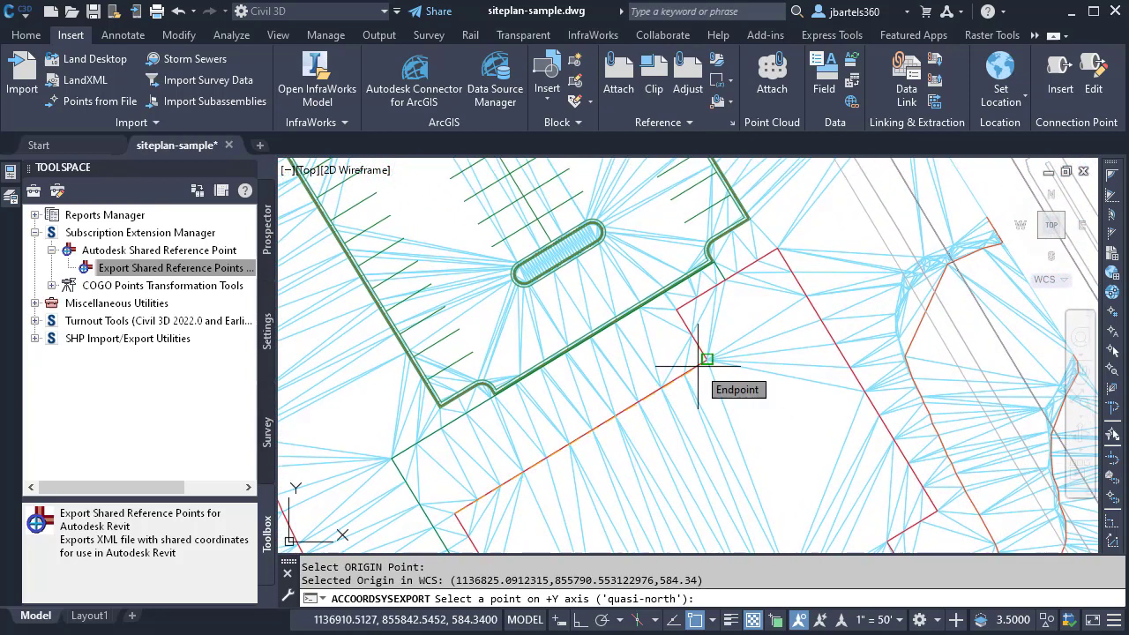
Pick the +Y north direction point and confirm with Feet (FT) units
left_click(706, 359)
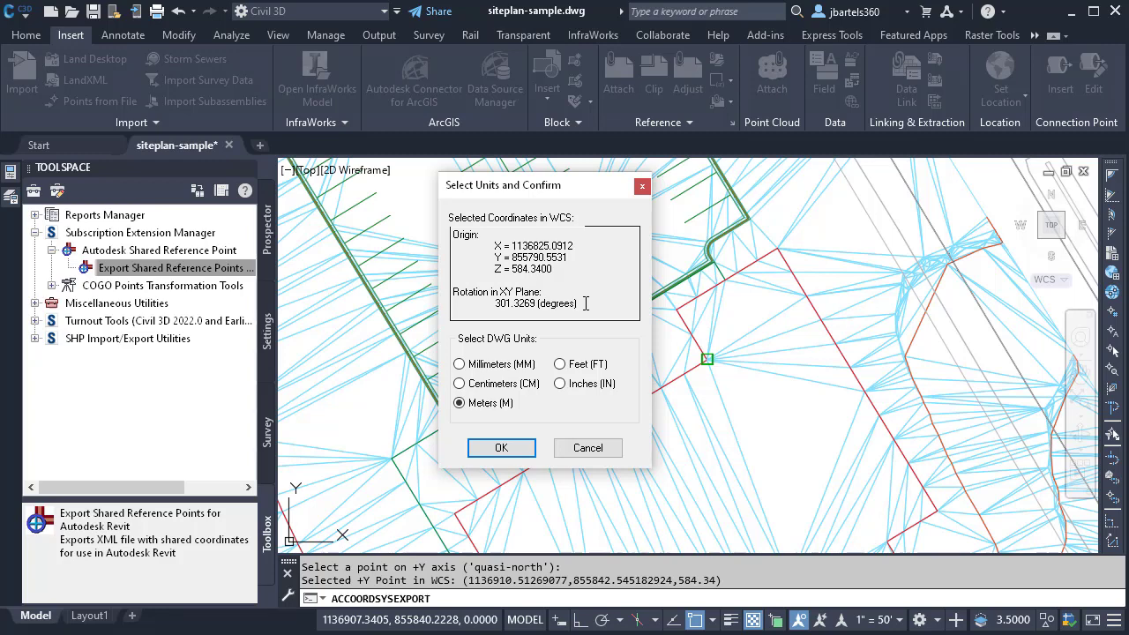
left_click(559, 363)
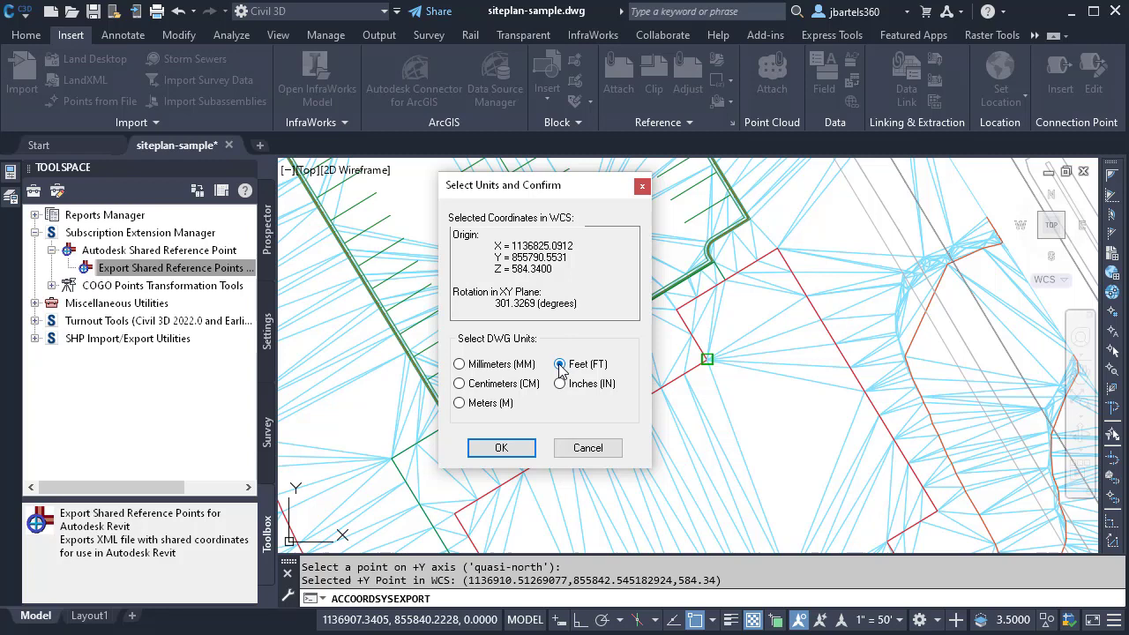
left_click(501, 447)
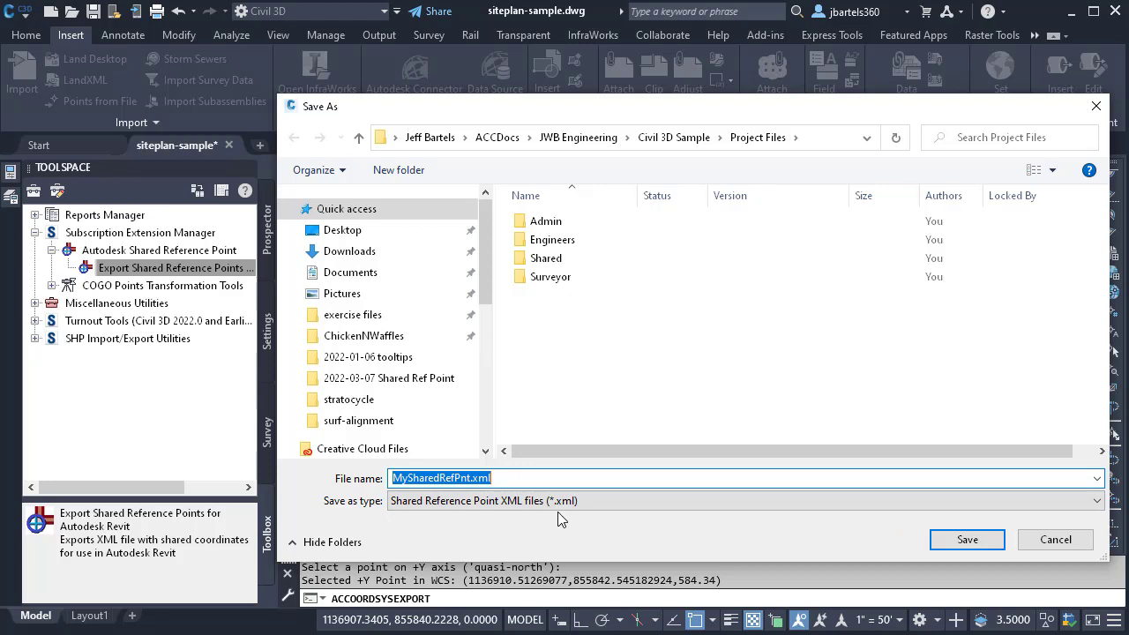
Save MySharedRefPnt.xml into the Desktop folder
left_click(343, 230)
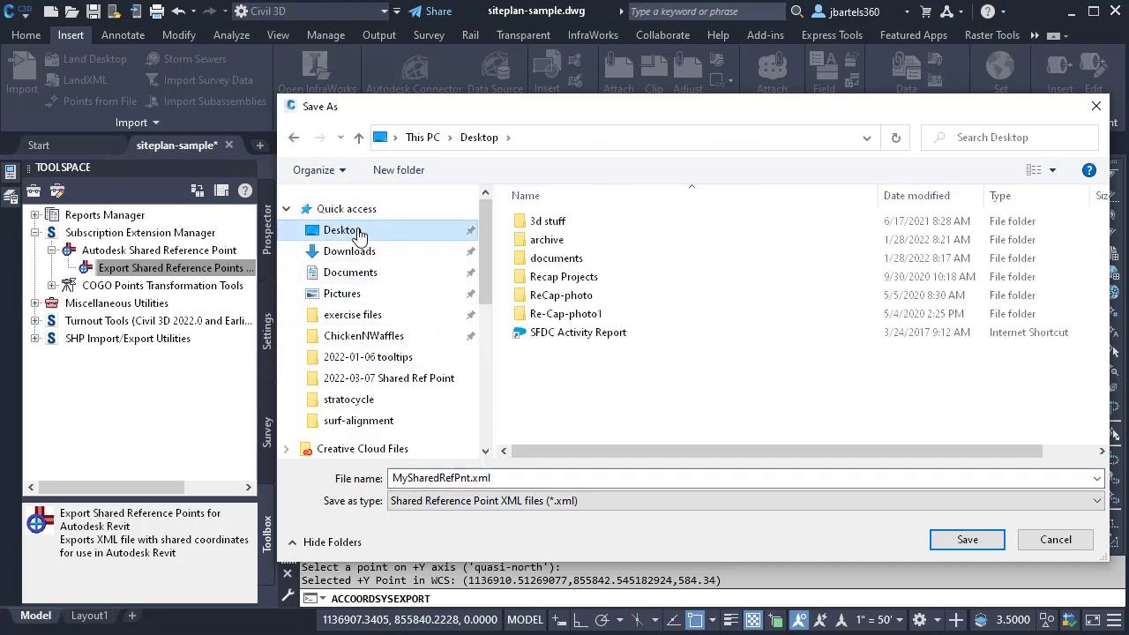
mouse_move(811, 551)
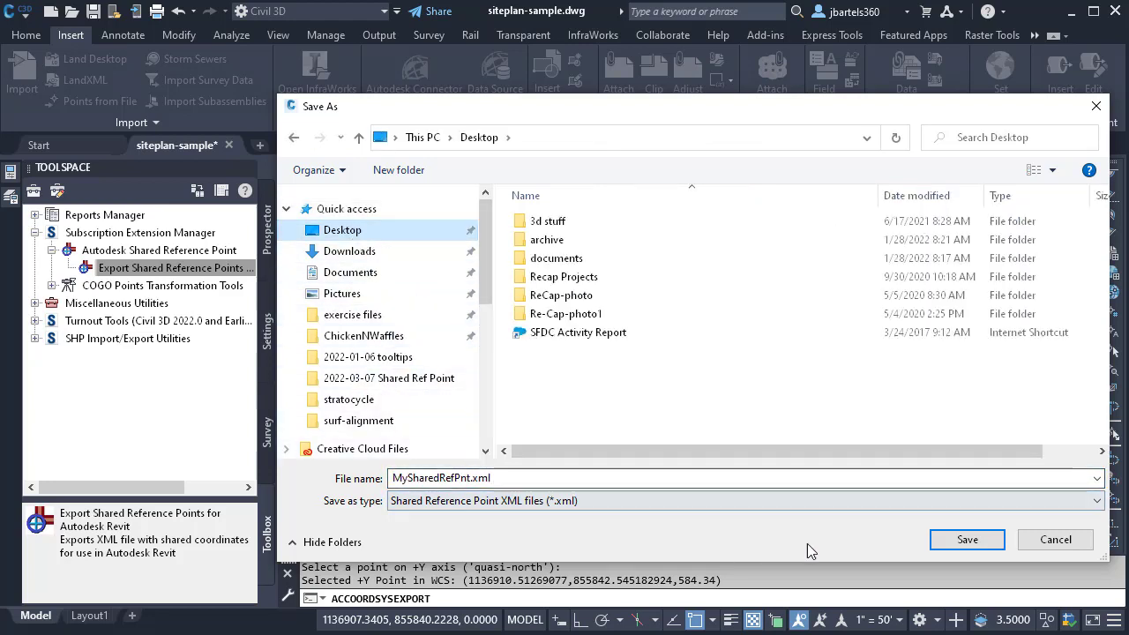
left_click(967, 539)
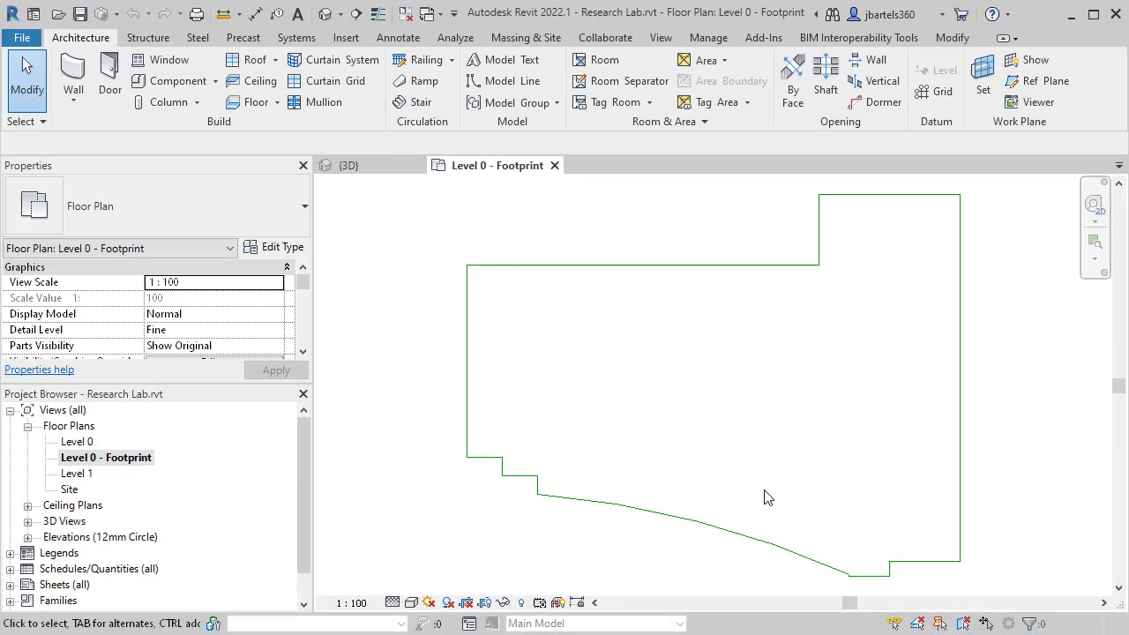
mouse_move(770, 494)
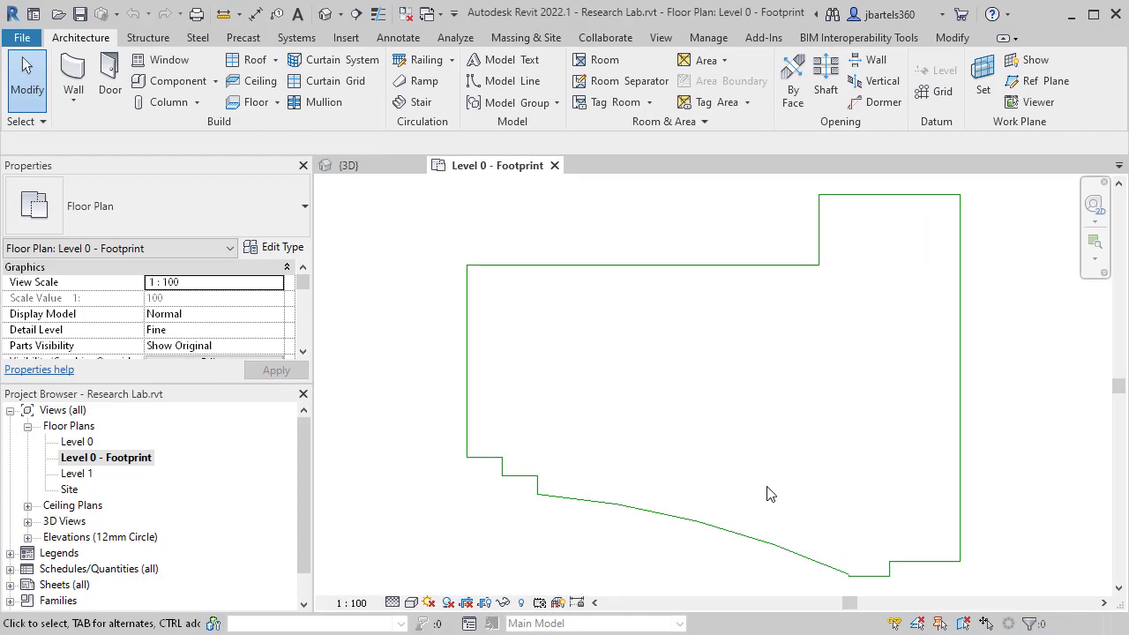
Import shared coordinates from MySharedRefPnt.xml at the footprint corner and acknowledge success
left_click(764, 37)
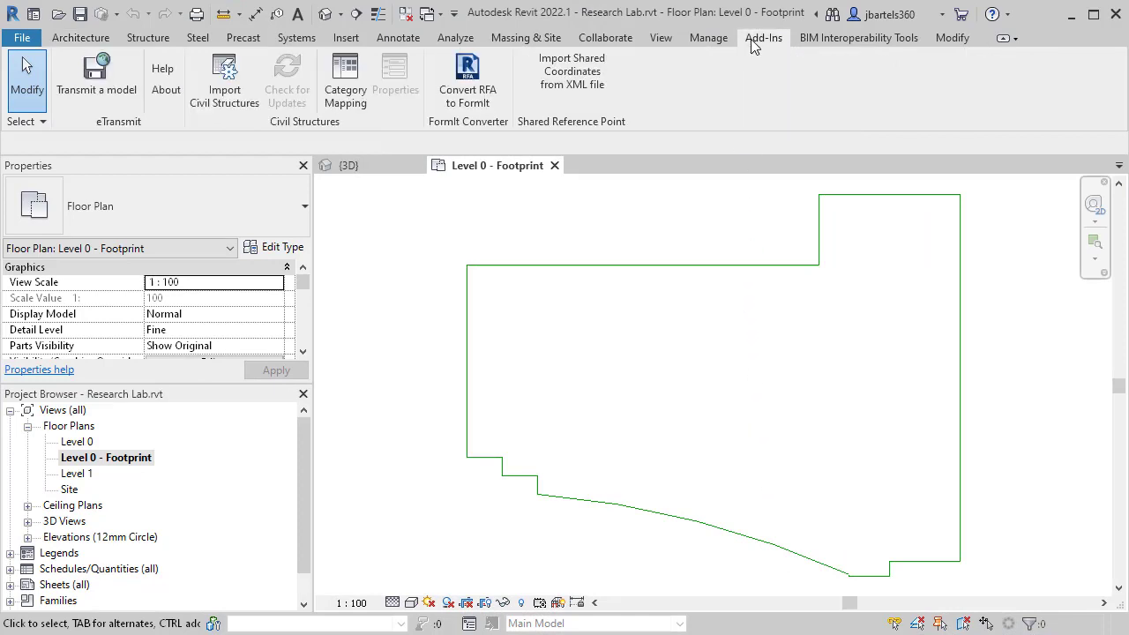
mouse_move(571, 84)
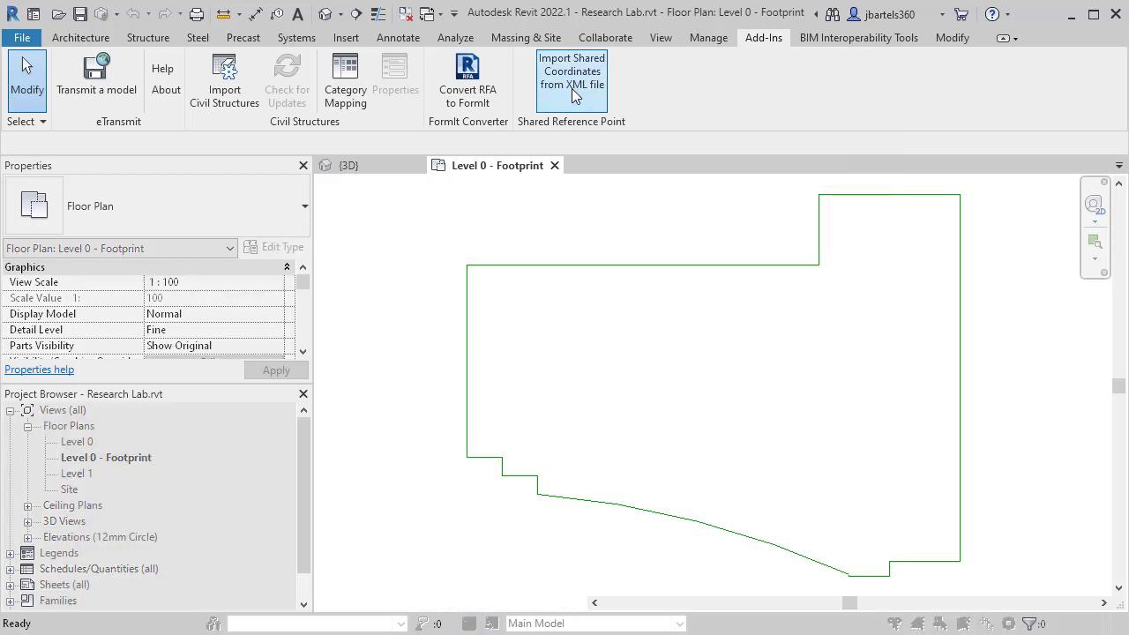
left_click(572, 80)
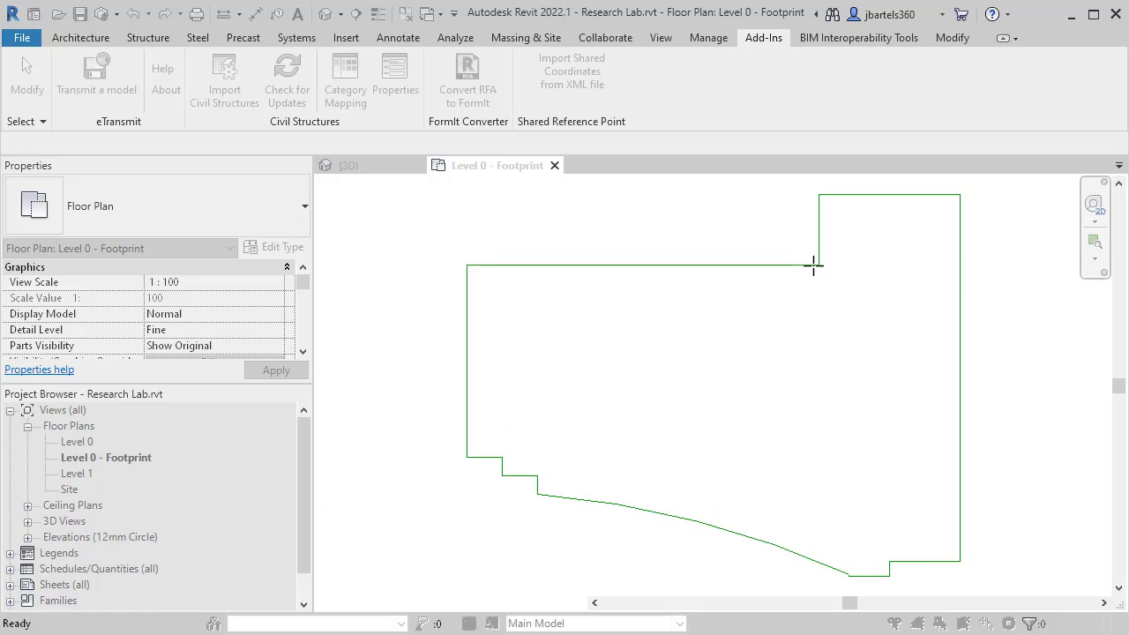
left_click(572, 70)
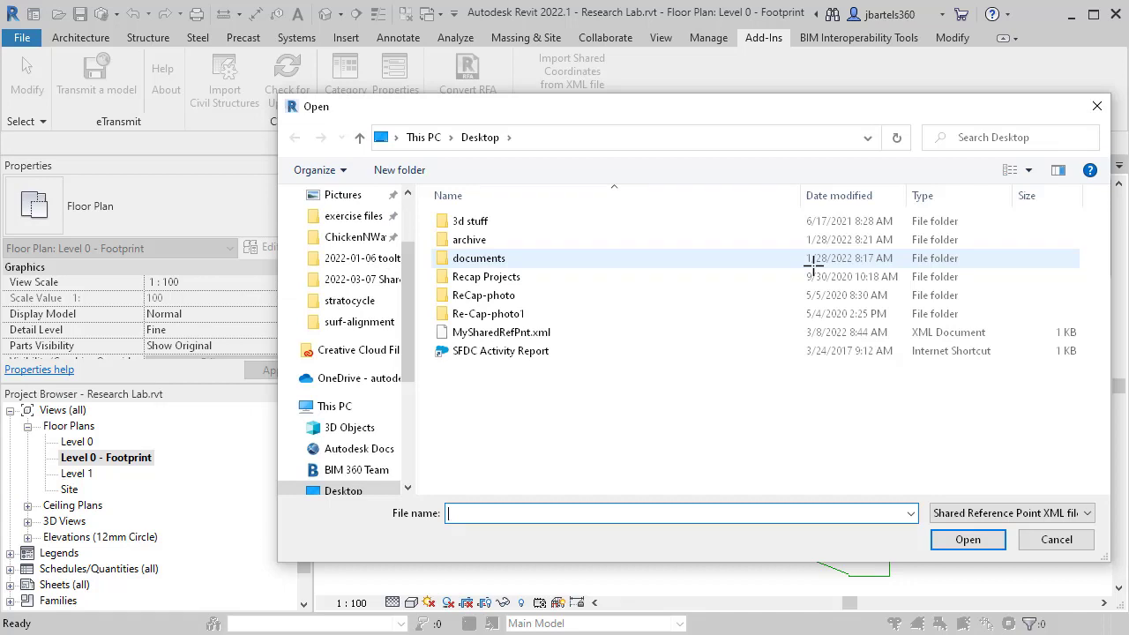
mouse_move(500, 332)
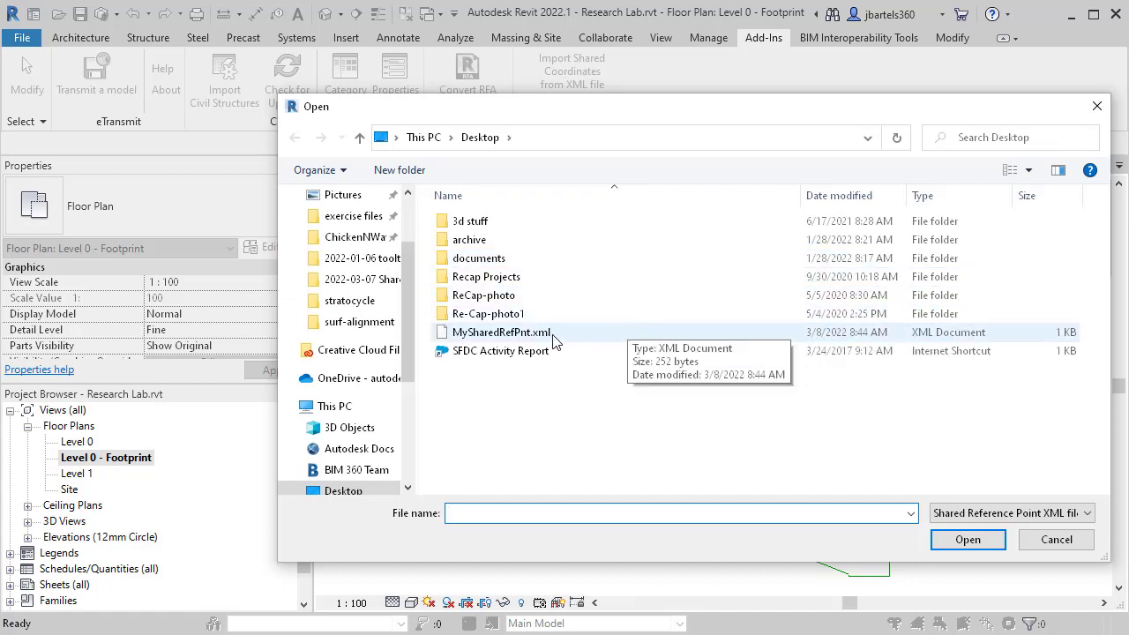
left_click(500, 331)
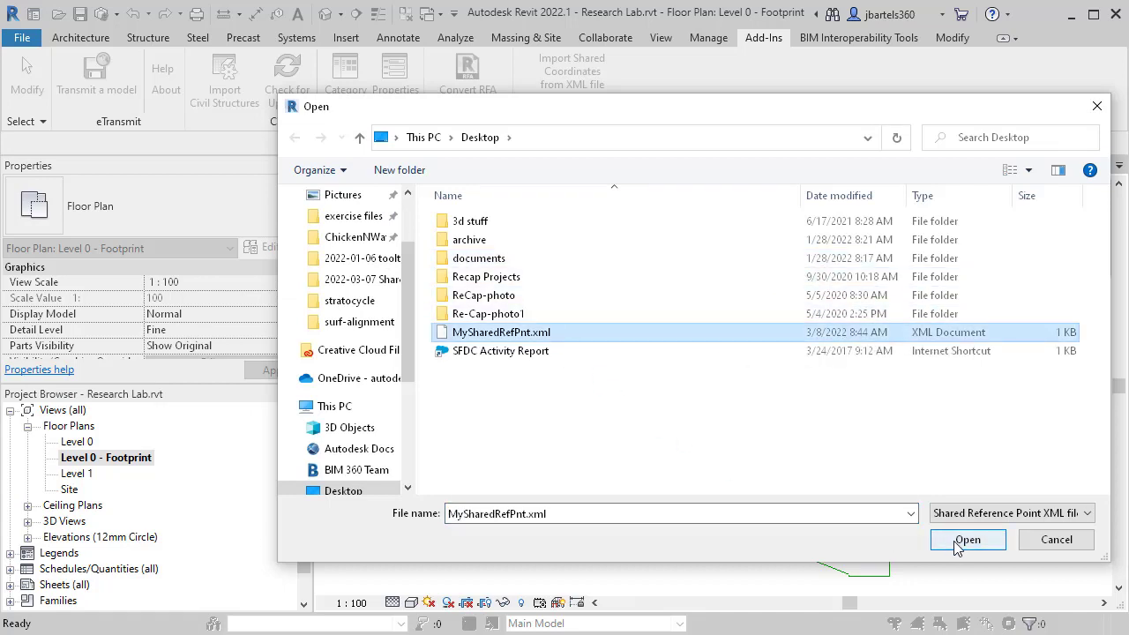
left_click(968, 539)
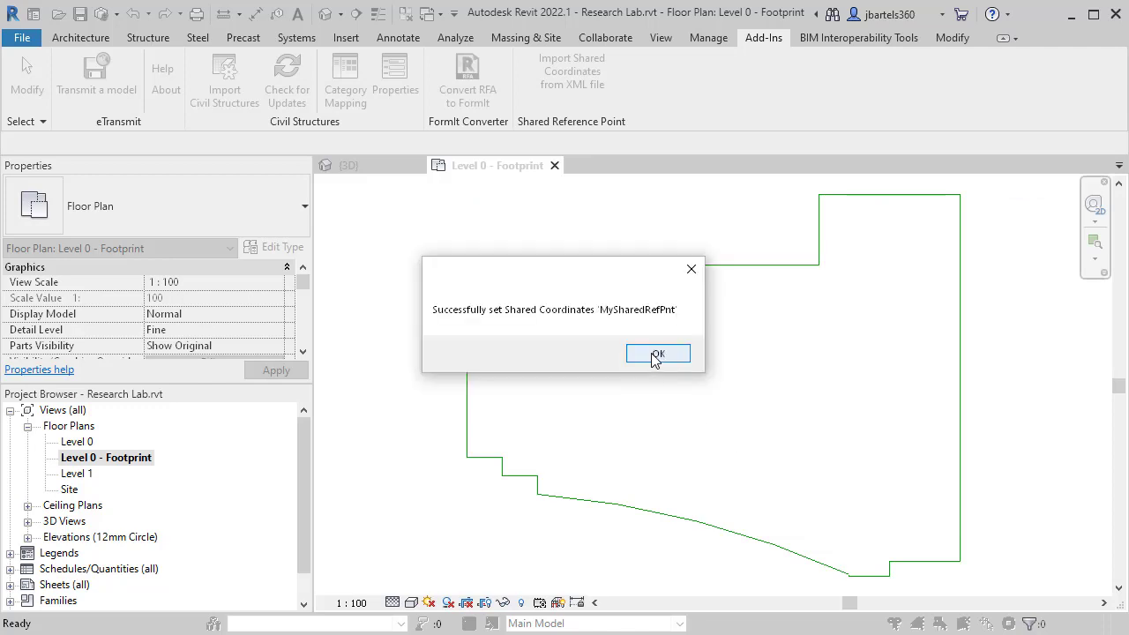
left_click(658, 354)
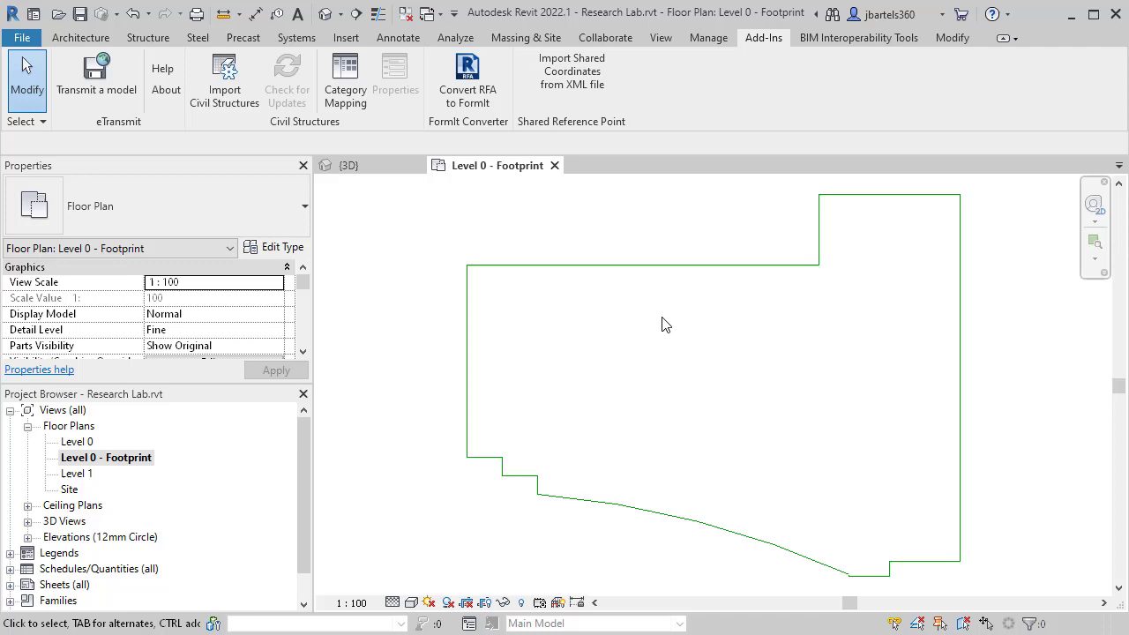
Make MySharedRefPnt the current site, angled 31°19'37" from Project North to True North
left_click(709, 37)
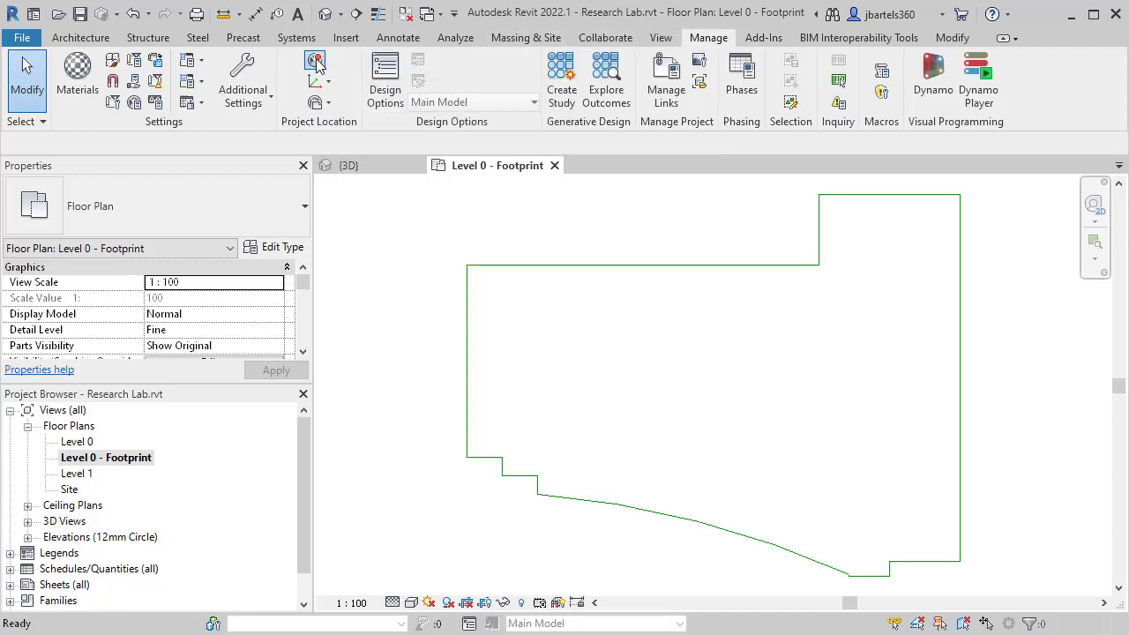
left_click(315, 63)
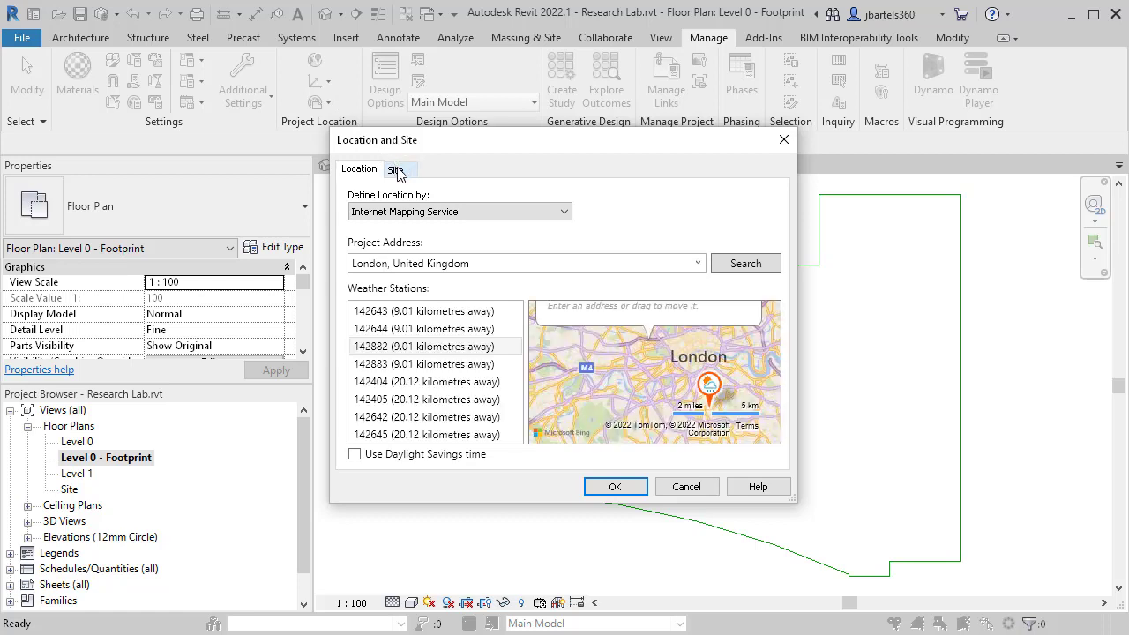
left_click(395, 169)
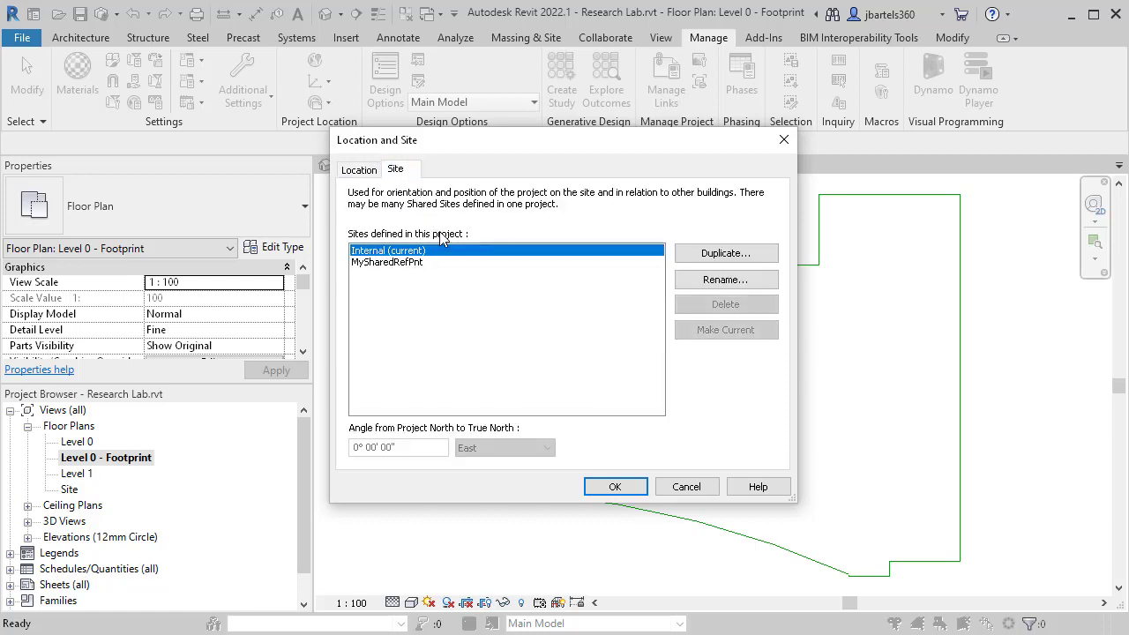
left_click(387, 262)
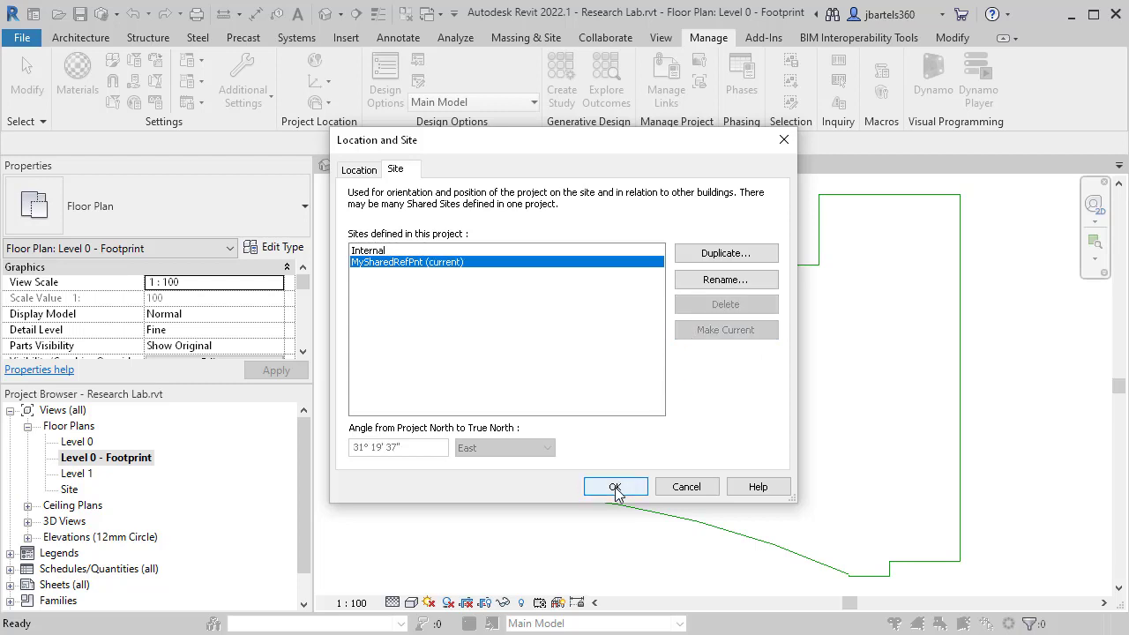
left_click(615, 486)
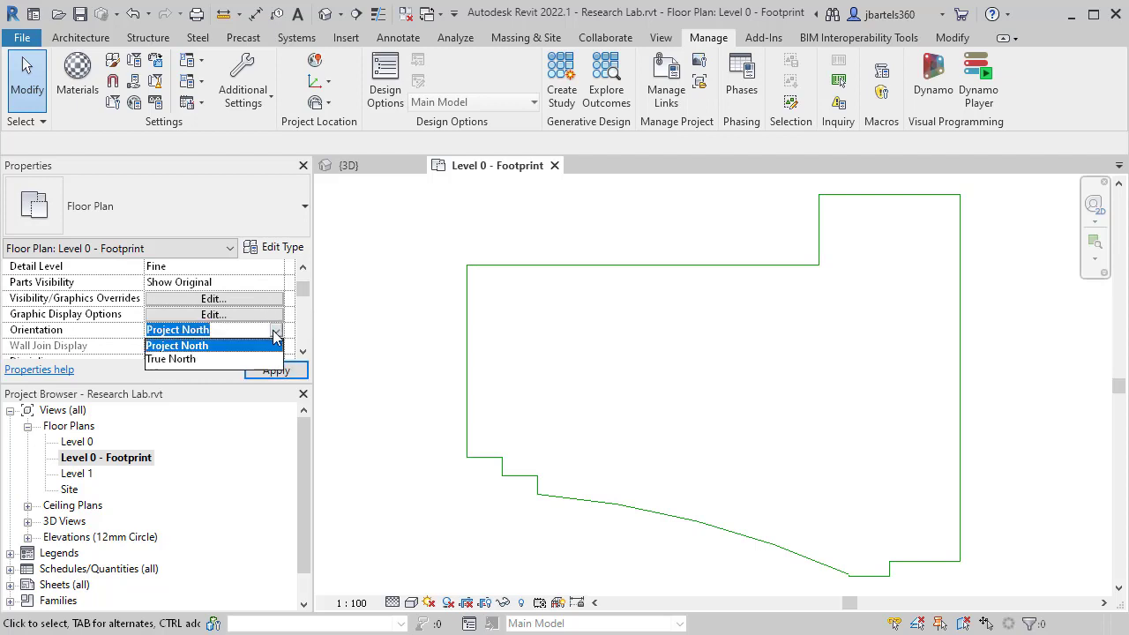
Change the Level 0 - Footprint plan's Orientation property to True North
left_click(170, 358)
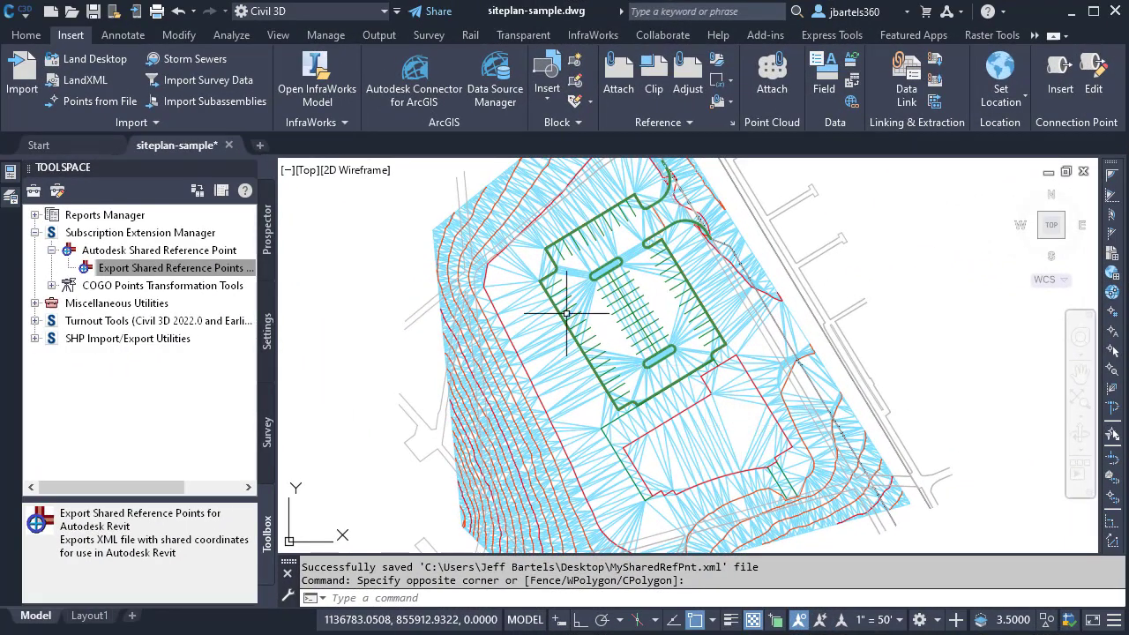
Start Publish Surfaces and browse to Autodesk Docs > Civil 3D Sample > Project Files
left_click(378, 35)
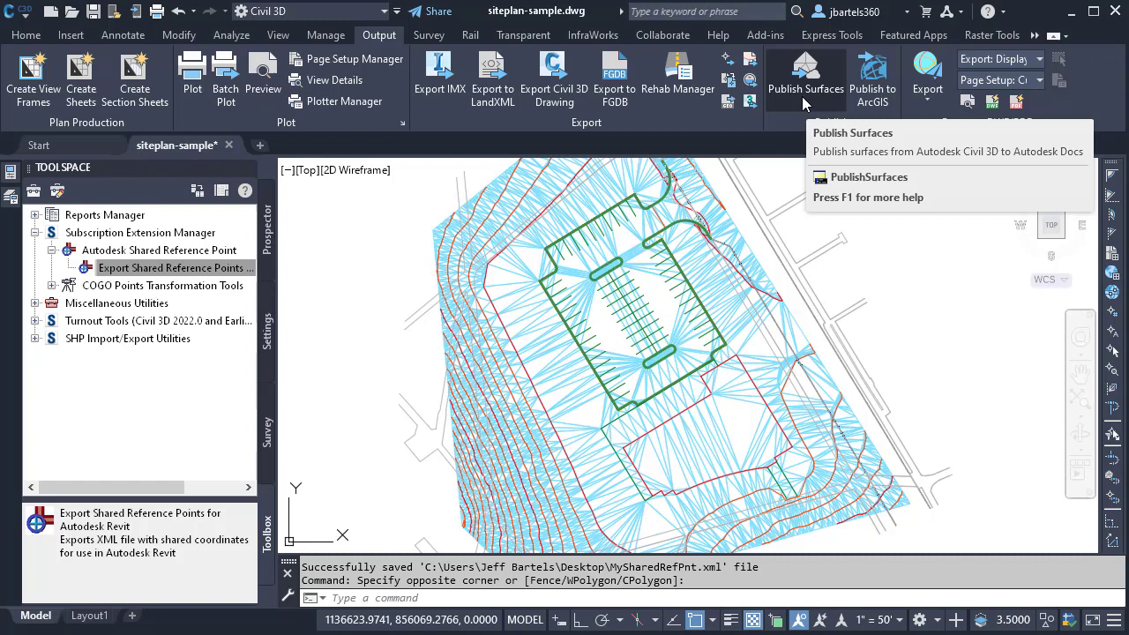
left_click(805, 79)
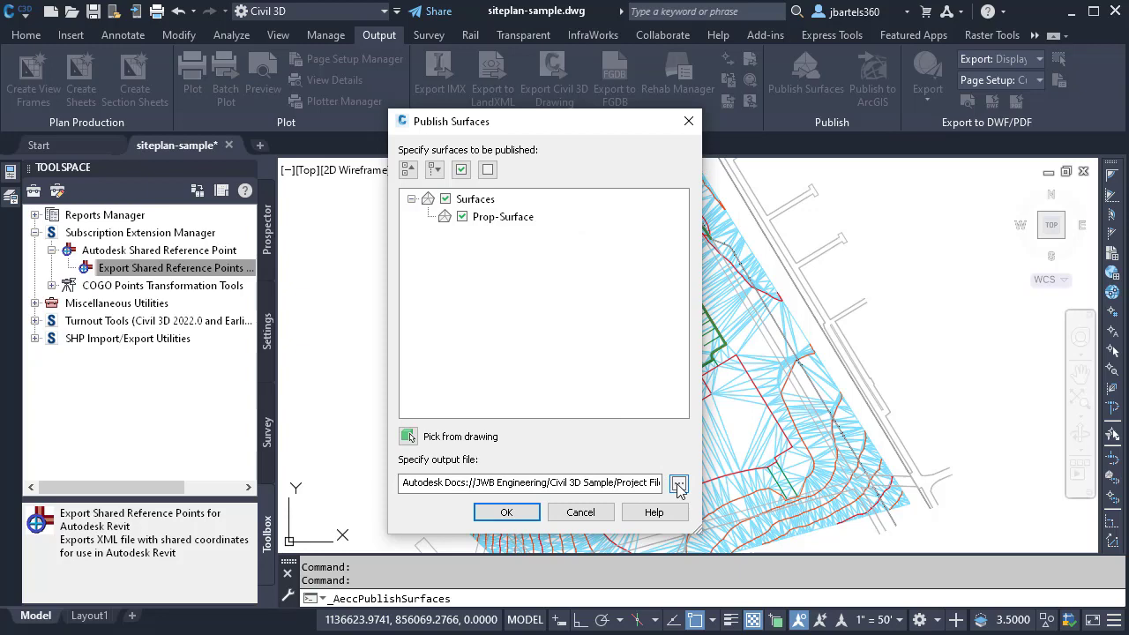
left_click(678, 482)
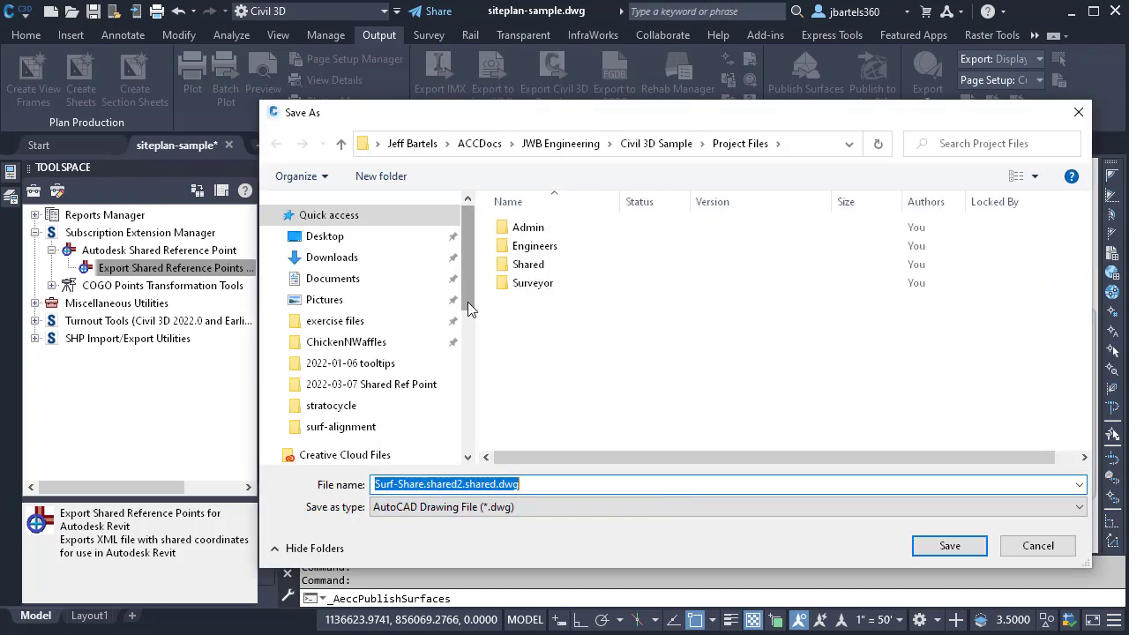
left_click(341, 307)
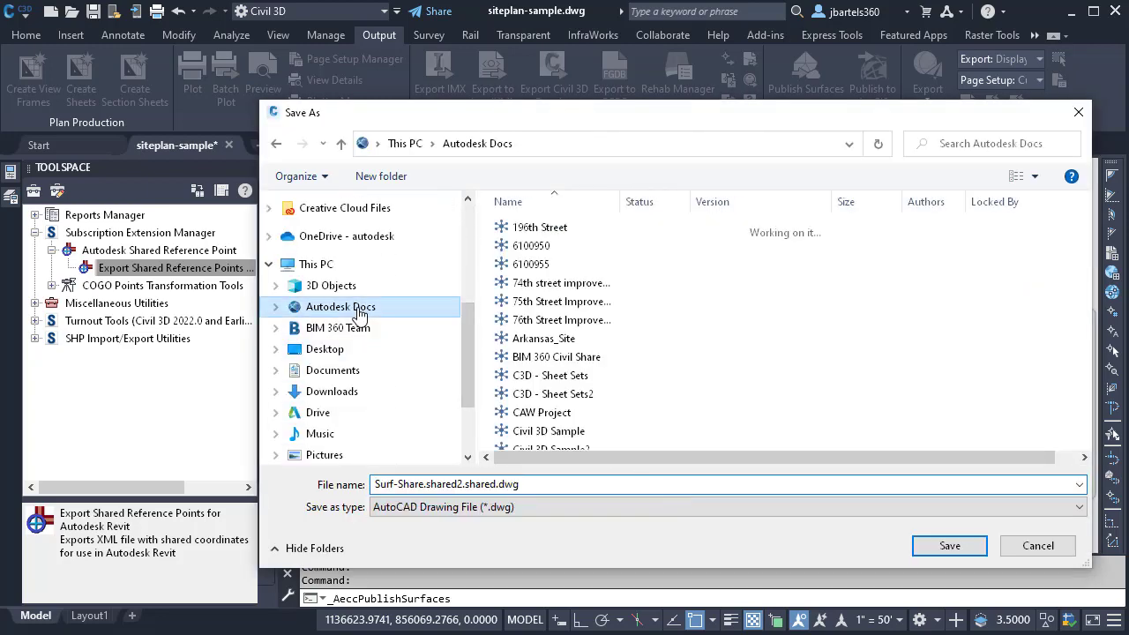
double_click(549, 430)
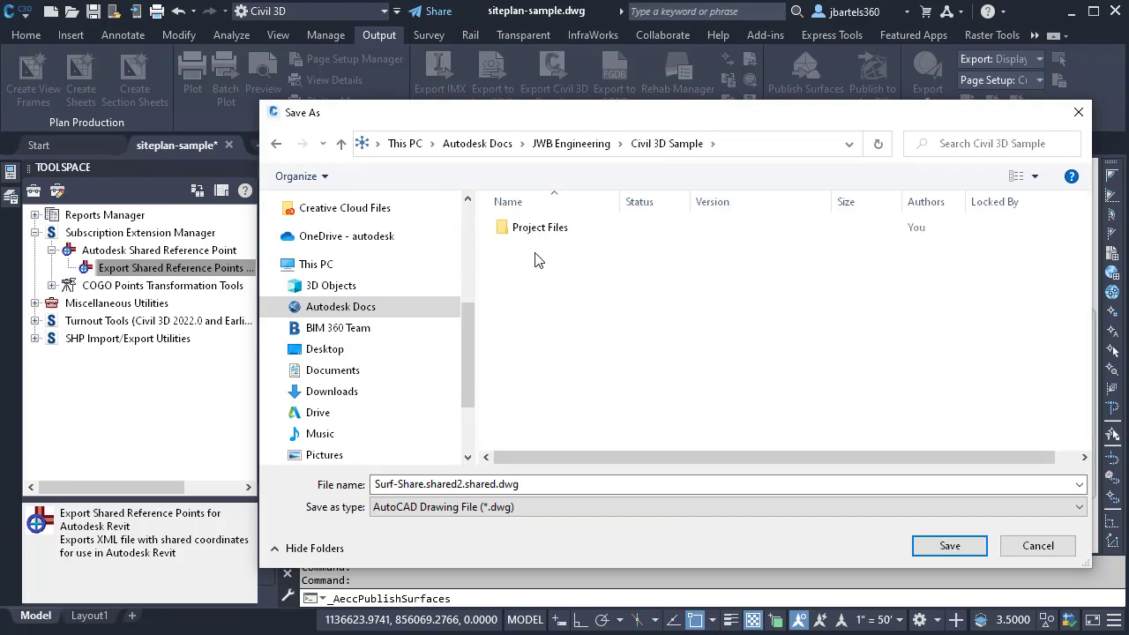
double_click(538, 226)
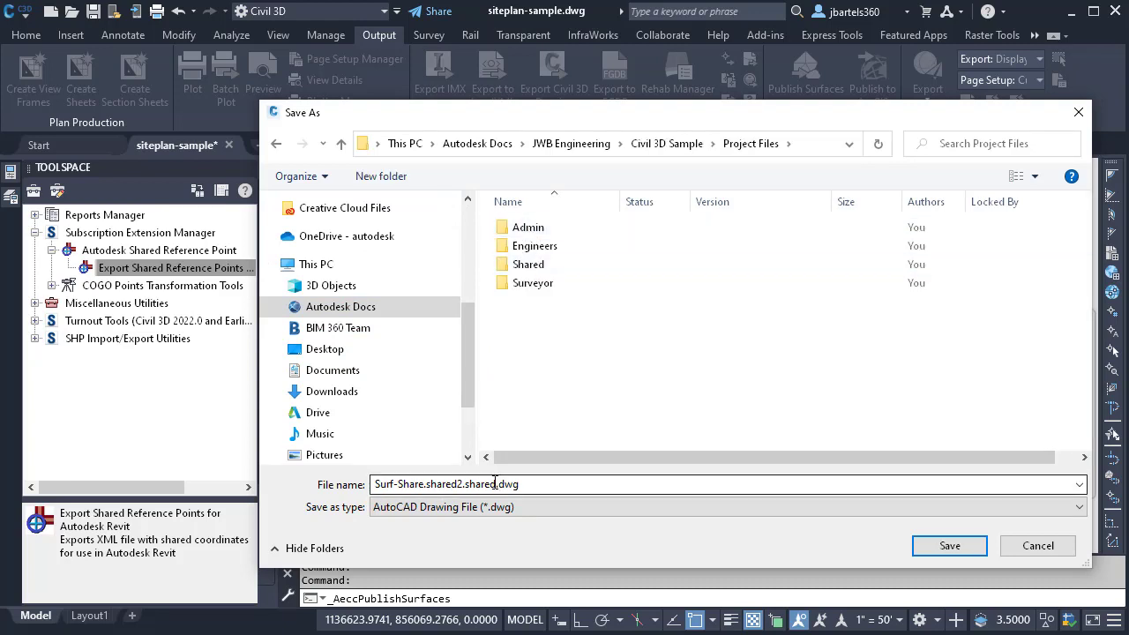
Save the output as Prop-Surface.dwg and publish the surface with the updated style
type("Prop-Surface.dwg")
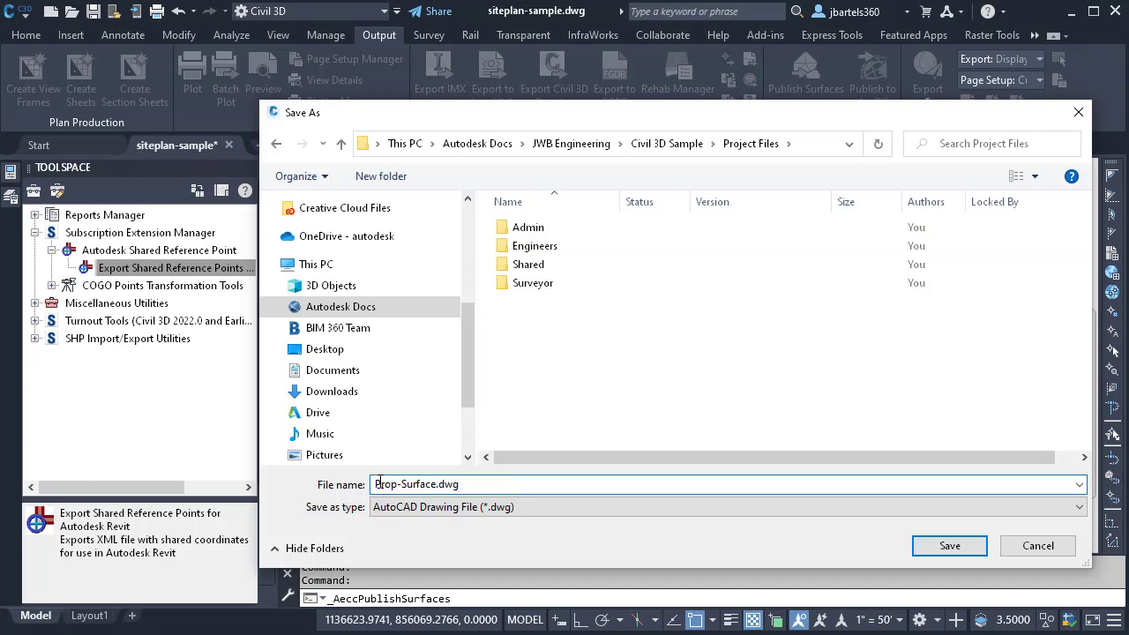
left_click(949, 545)
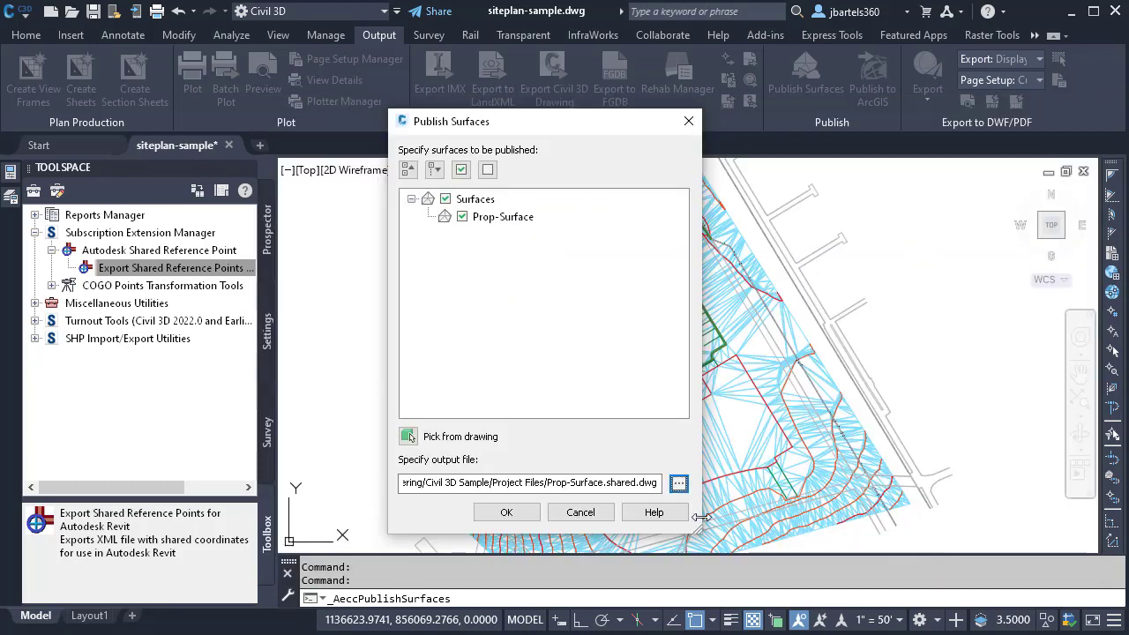
left_click(507, 511)
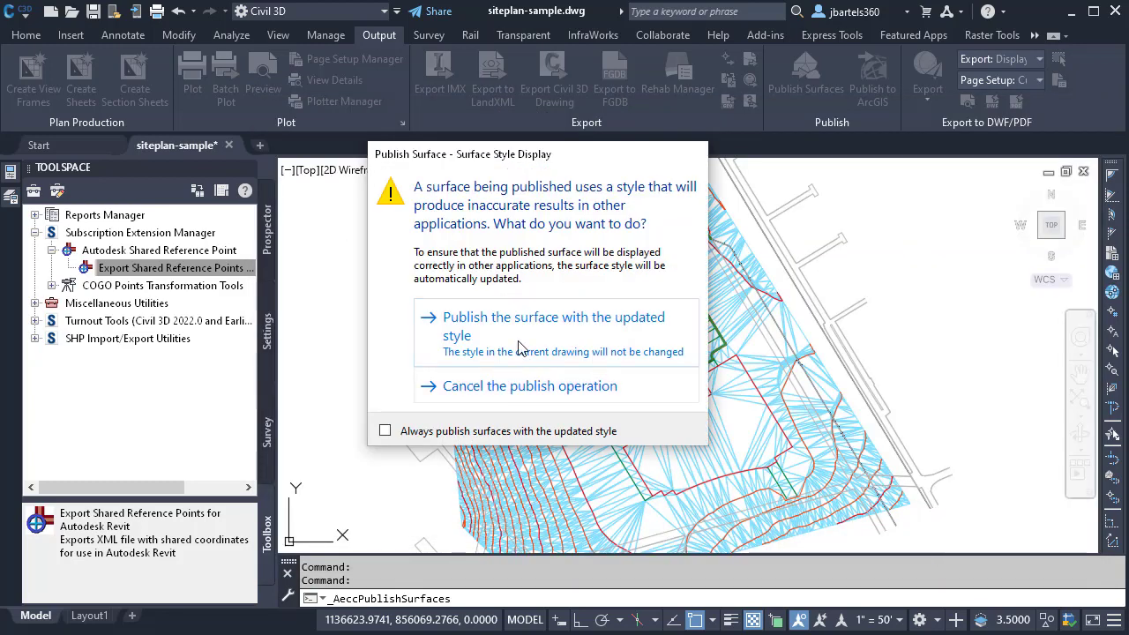
left_click(553, 325)
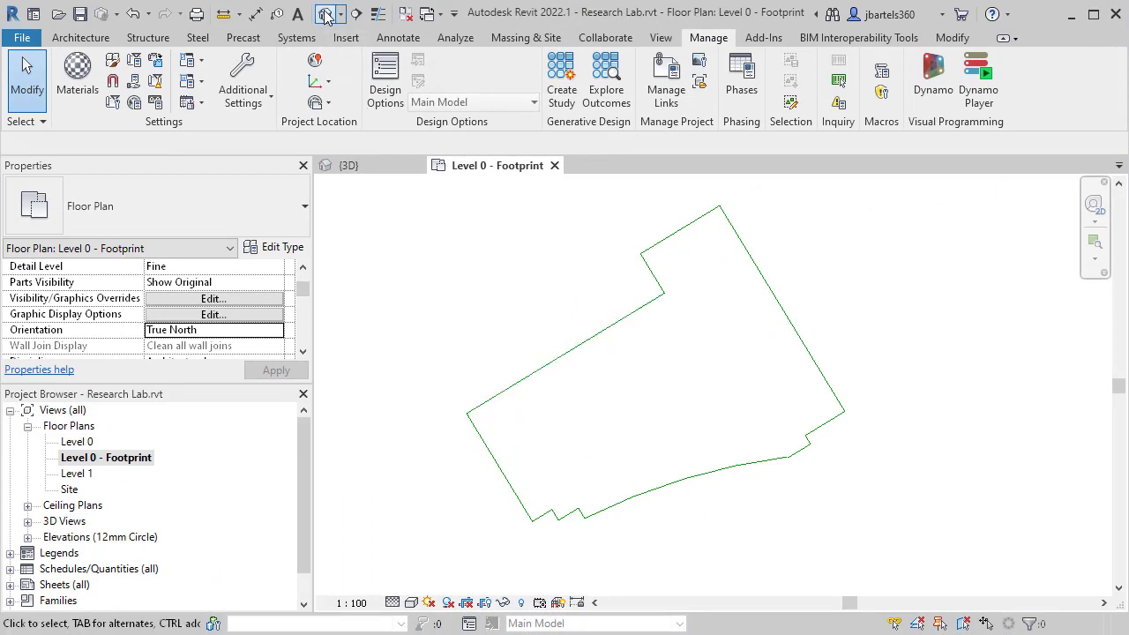
Show the Research Lab building in the Default 3D View
left_click(349, 165)
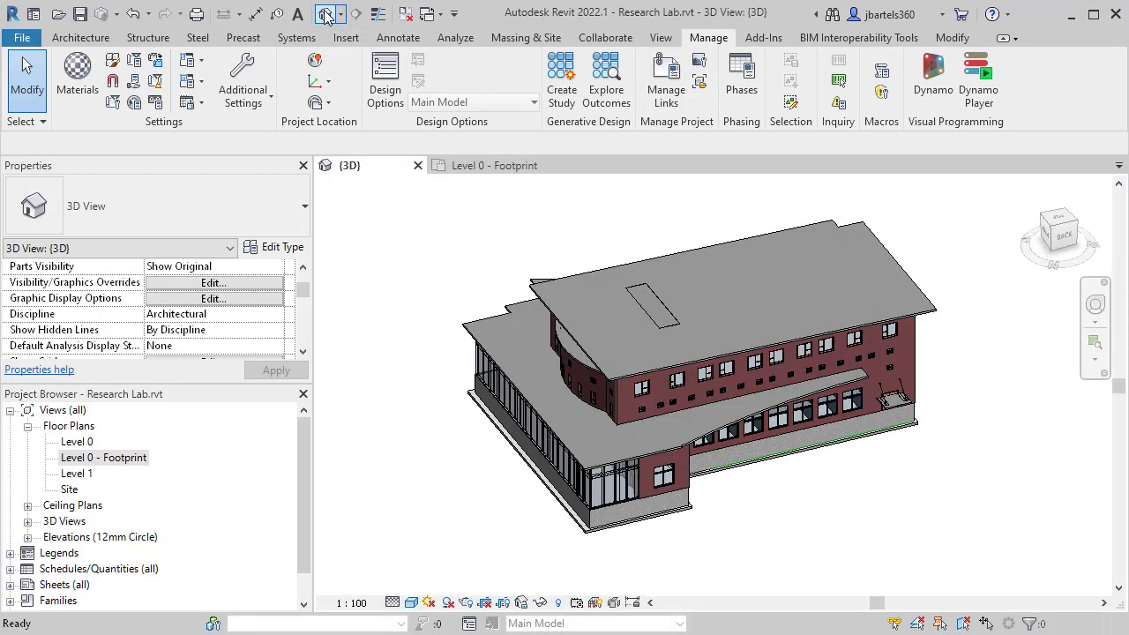
left_click(346, 37)
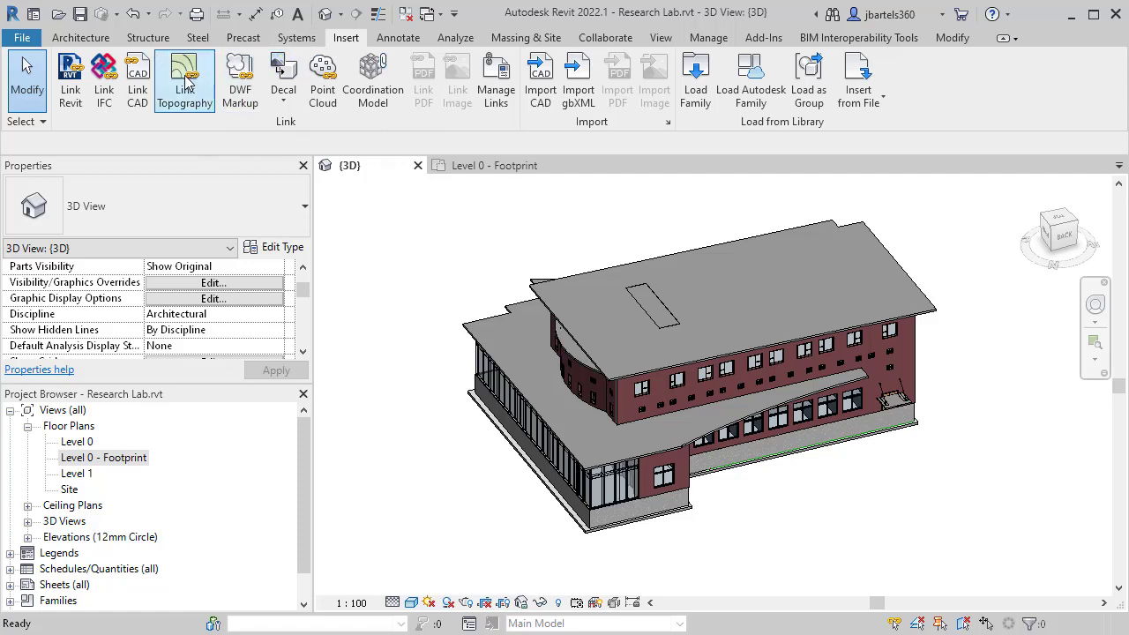
Link the Prop-Surface topography from Project Files, aligned by shared coordinates
left_click(184, 79)
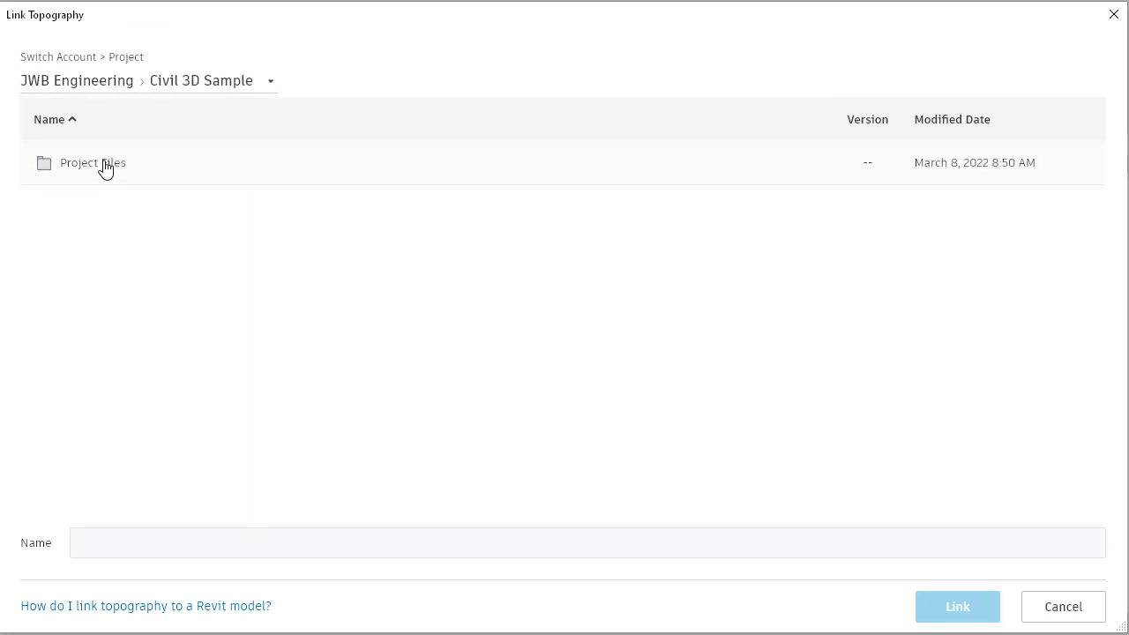
double_click(93, 162)
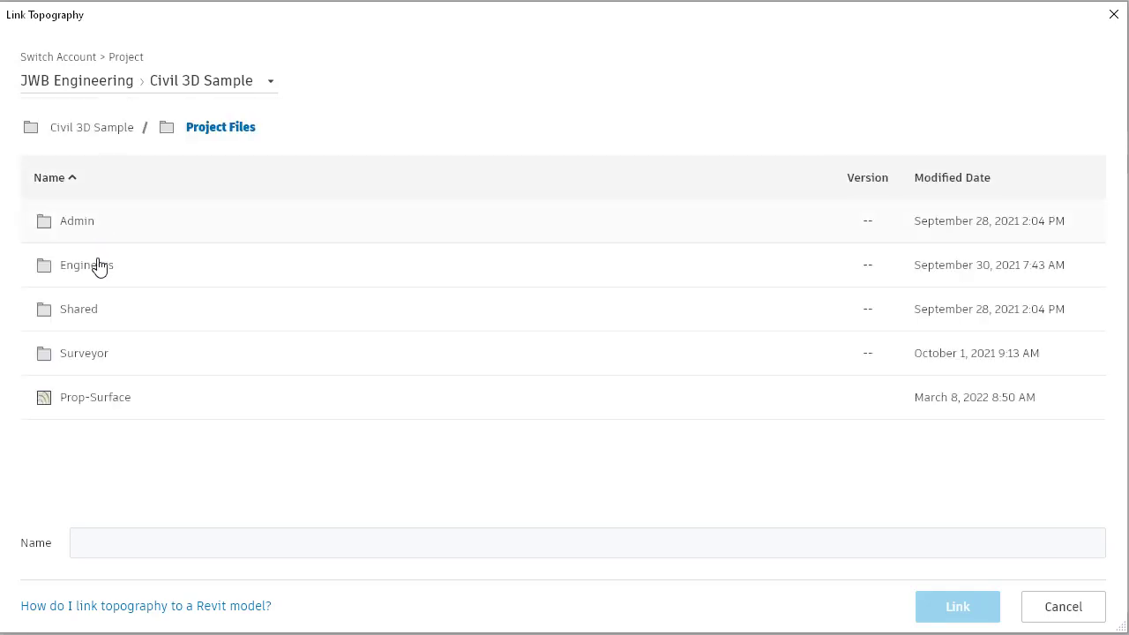
left_click(96, 397)
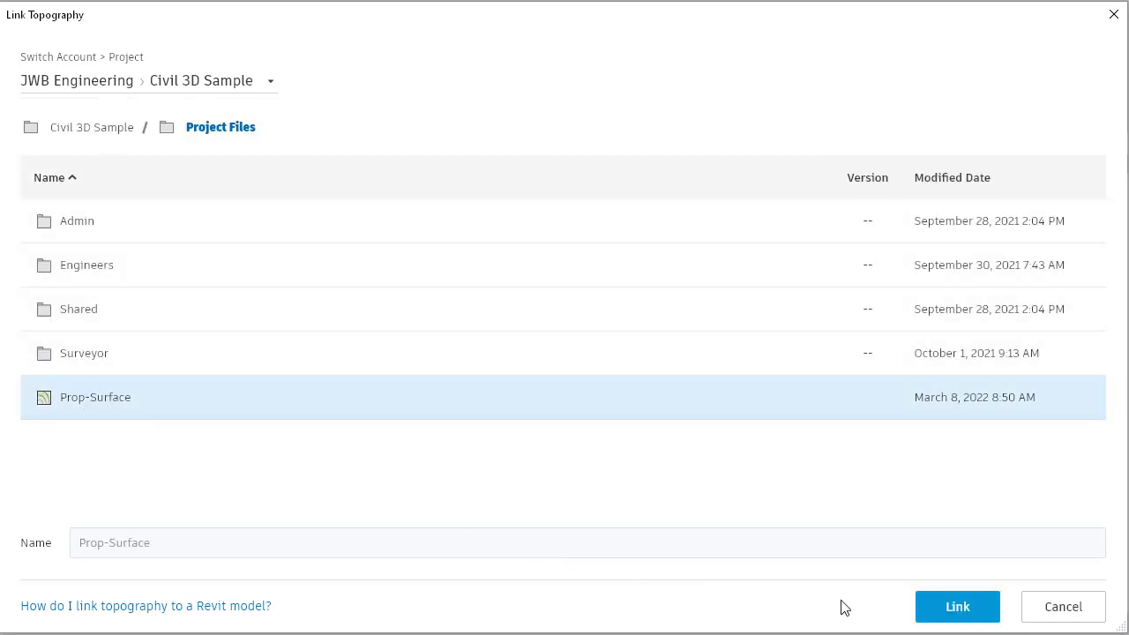
left_click(957, 606)
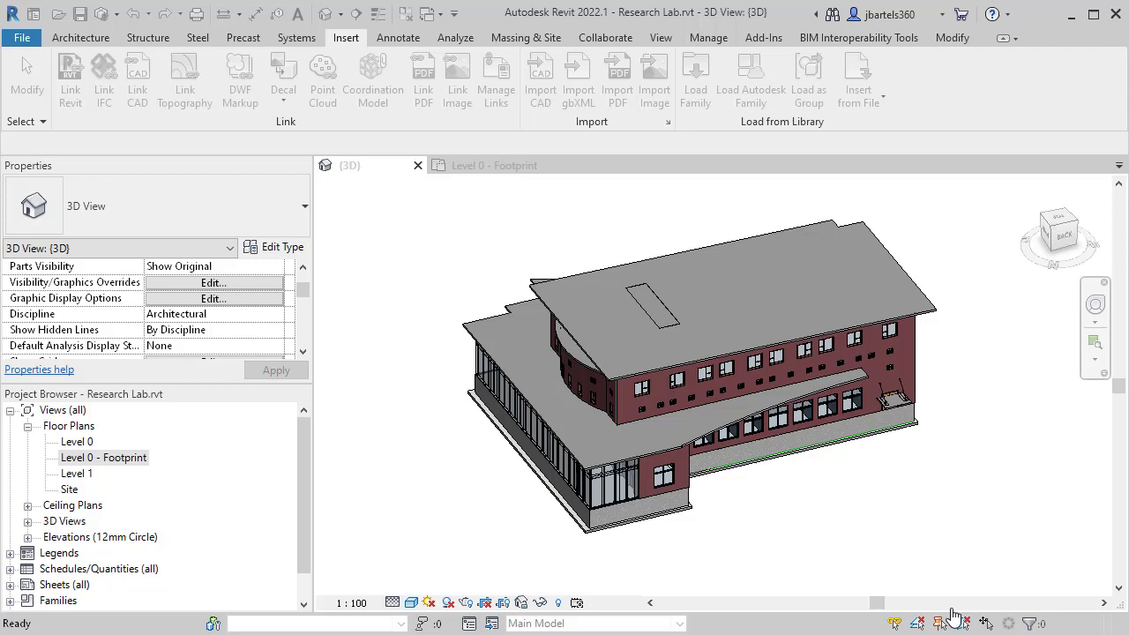
left_click(184, 79)
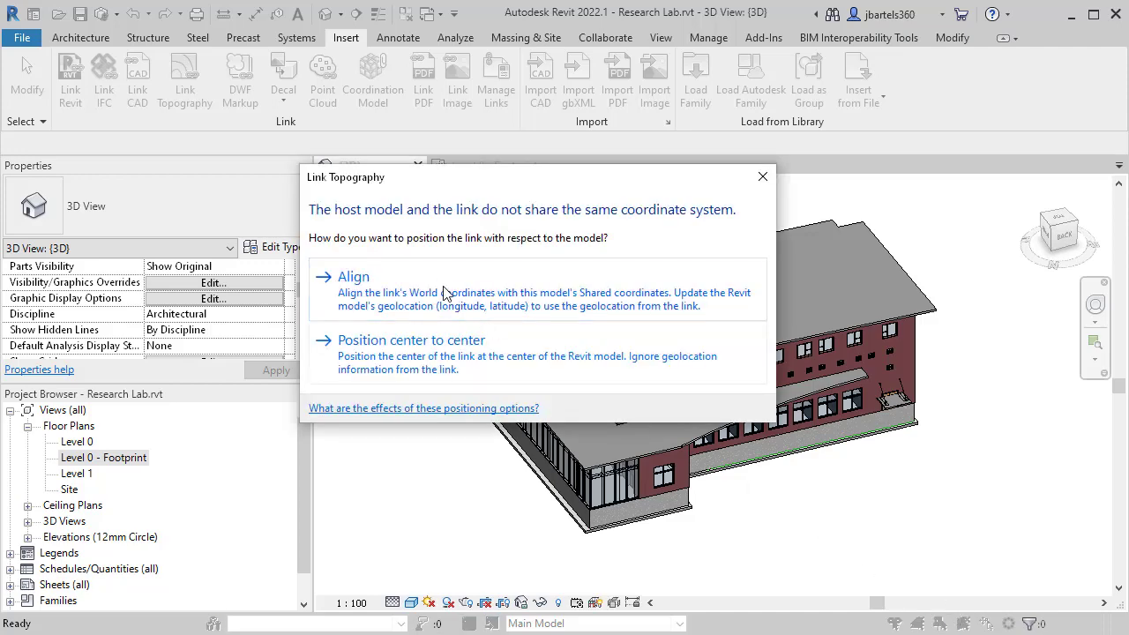
left_click(353, 276)
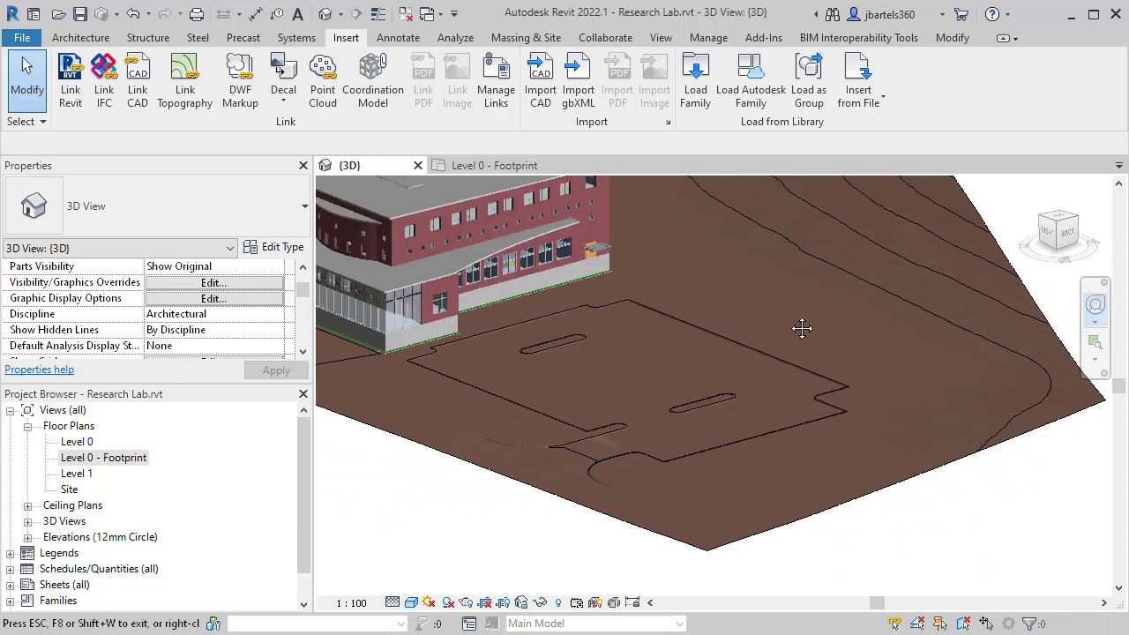
Orbit the 3D view to inspect the linked Prop-Surface terrain around the building
left_click_drag(803, 329, 926, 413)
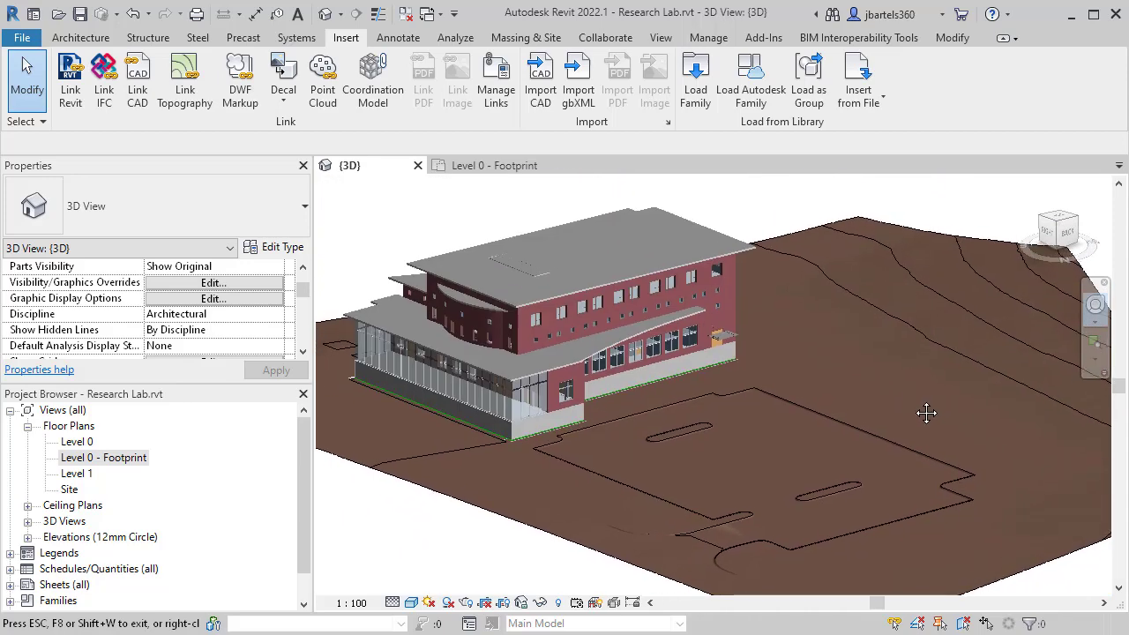